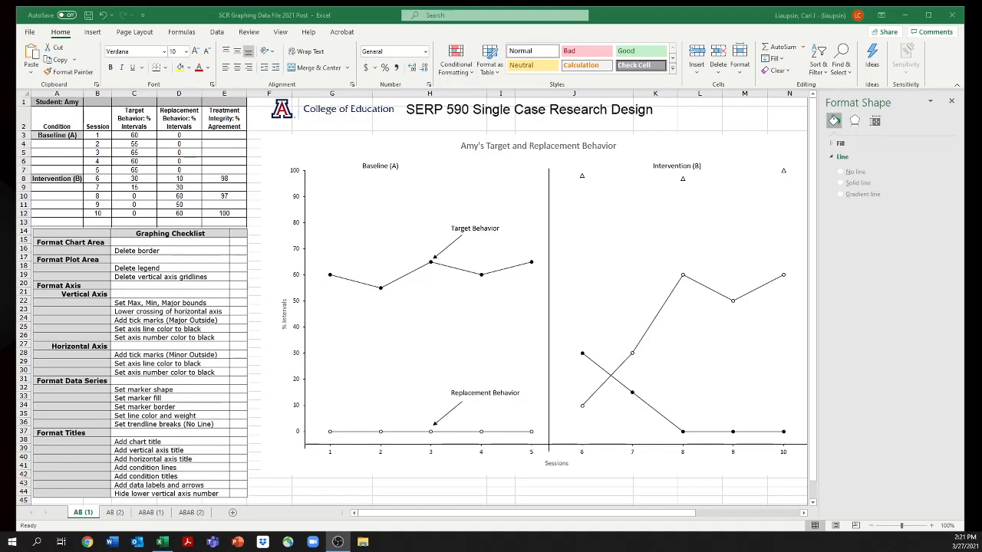
mouse_move(566, 267)
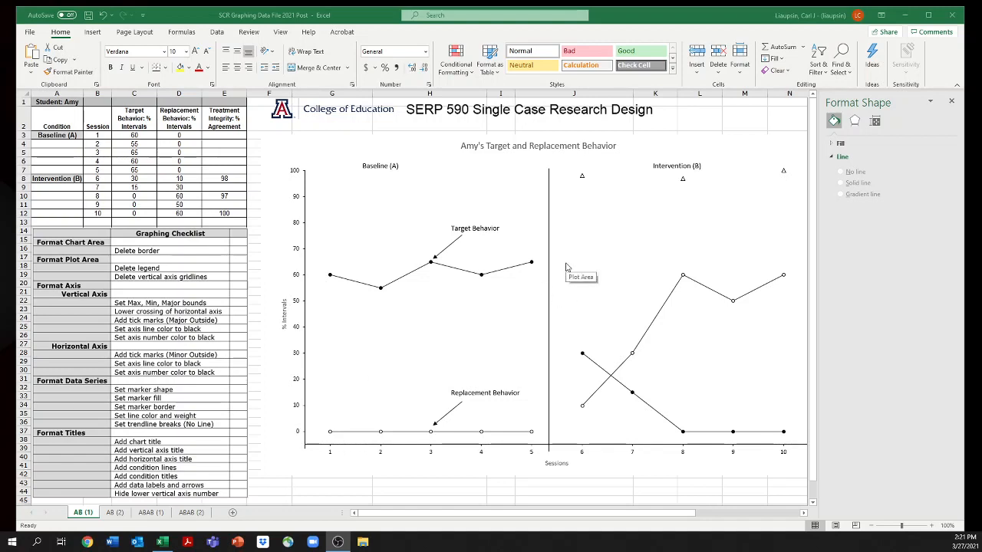
mouse_move(347, 151)
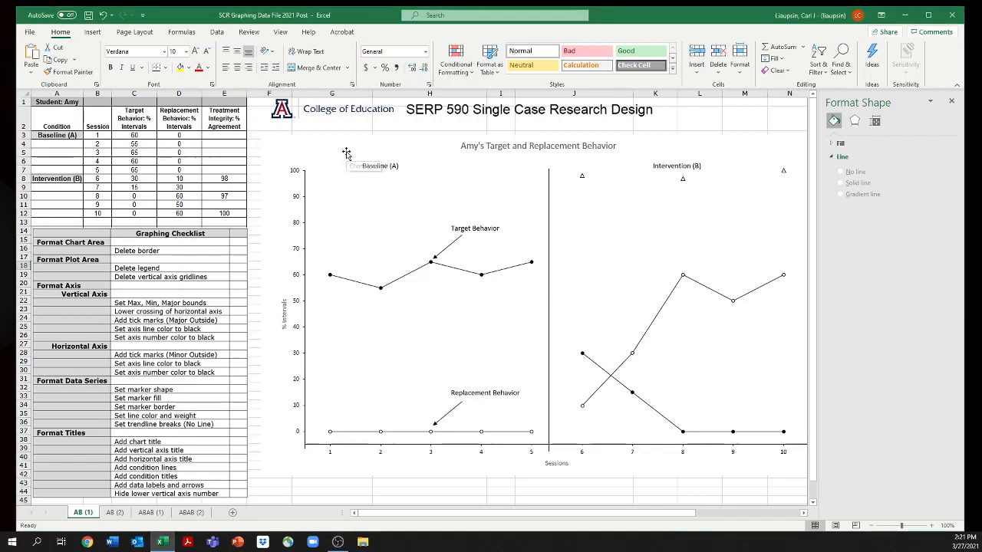
Save the AB (1) chart as a reusable chart template and move to the AB (2) sheet
right_click(346, 152)
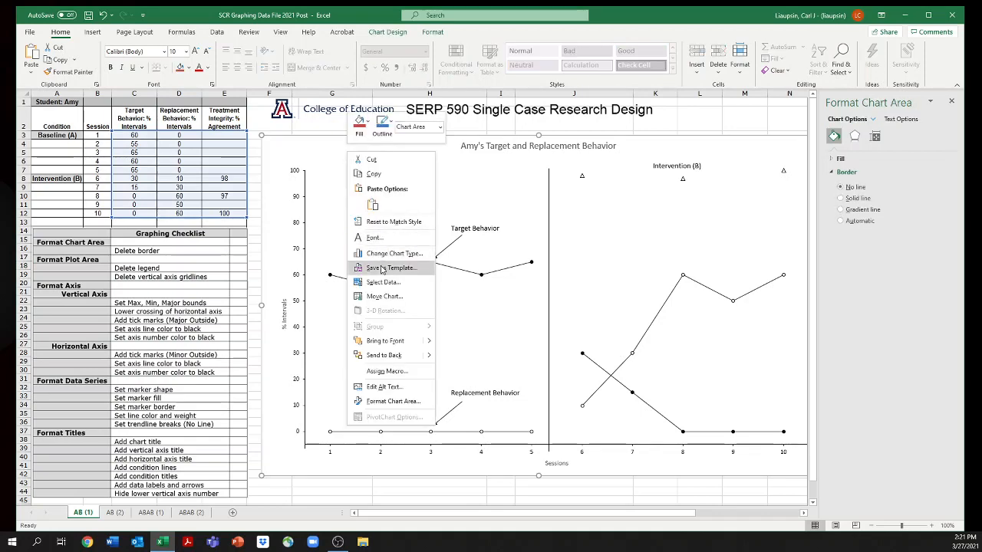
left_click(390, 267)
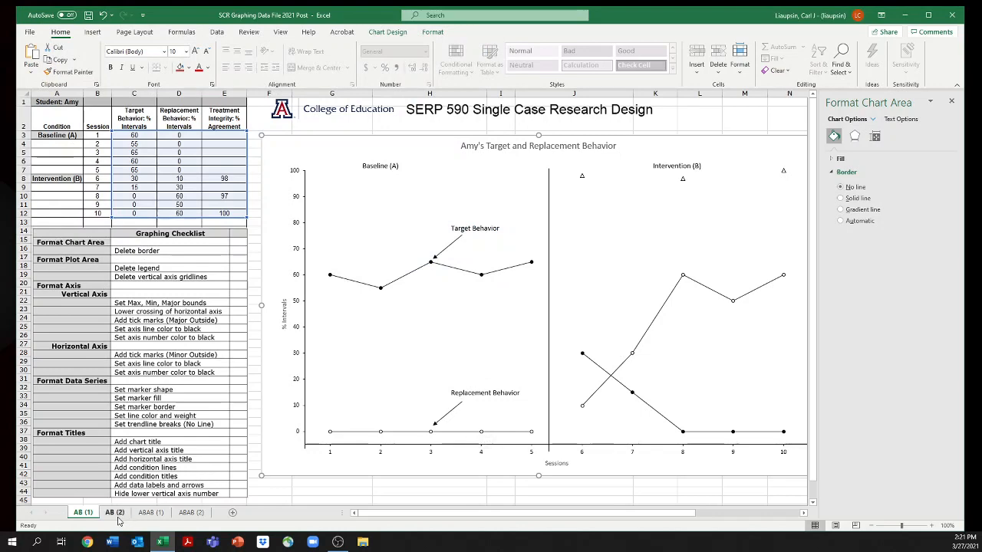
left_click(113, 512)
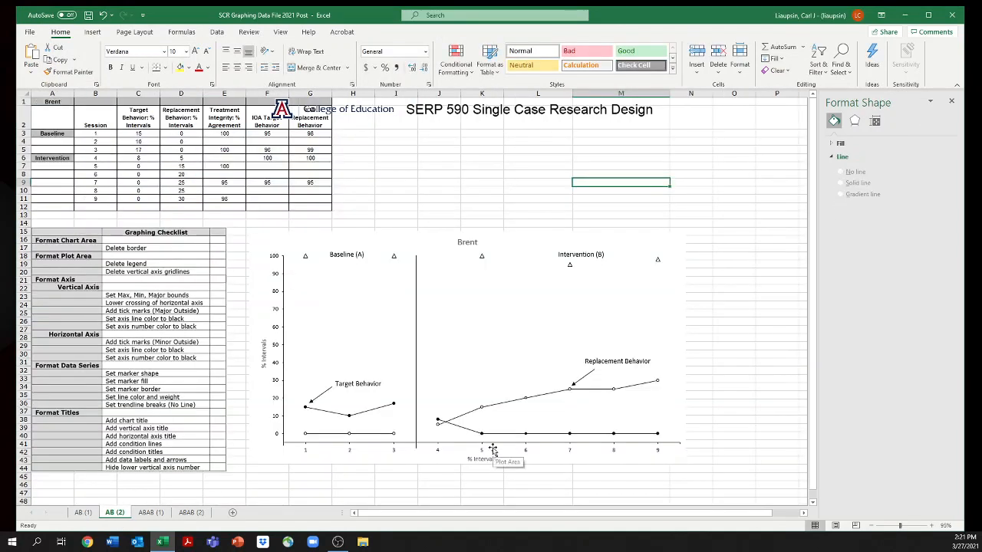
mouse_move(499, 299)
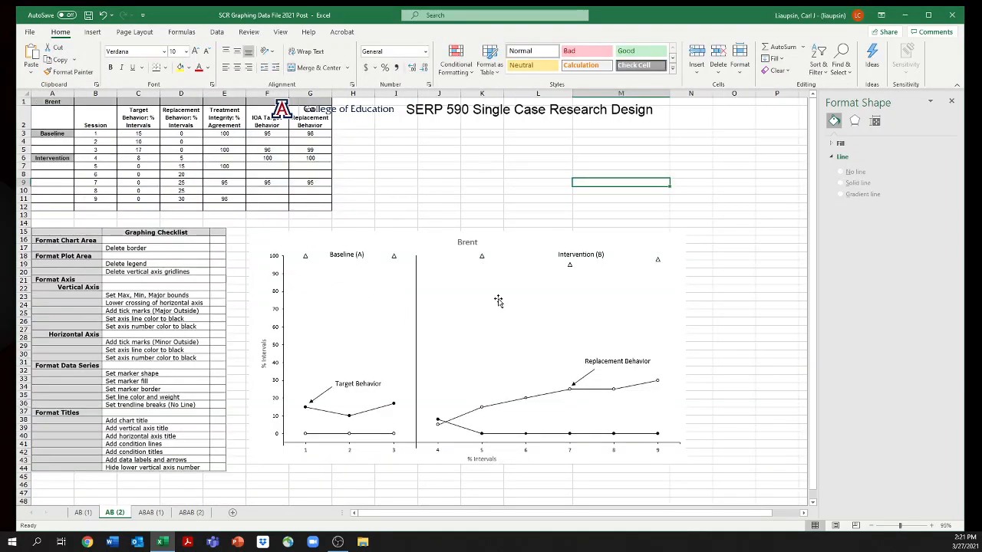
mouse_move(359, 255)
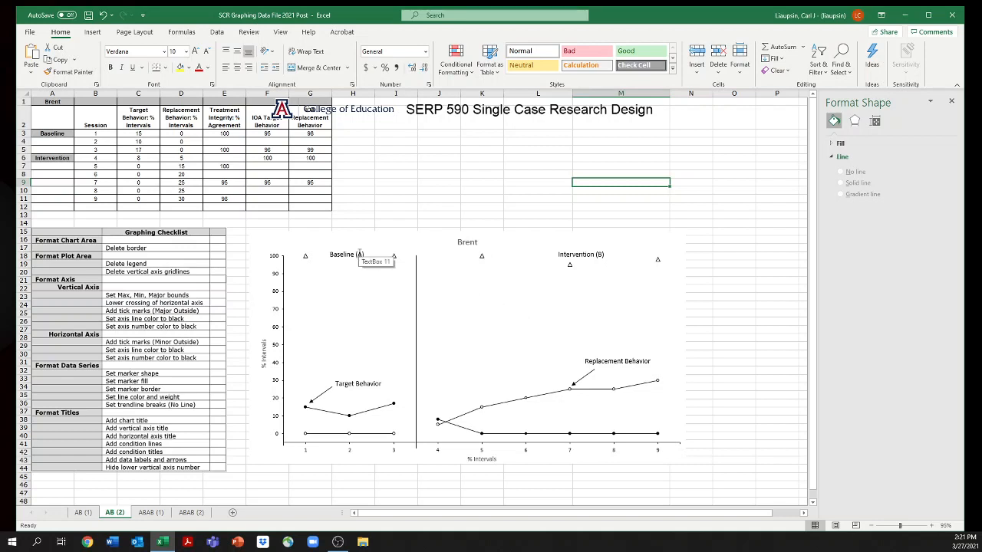
mouse_move(368, 244)
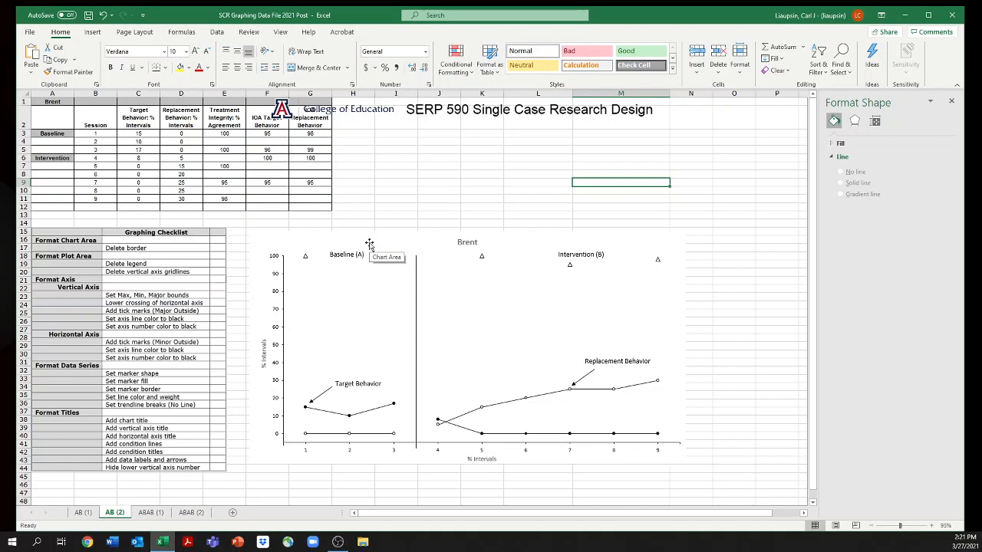
mouse_move(314, 310)
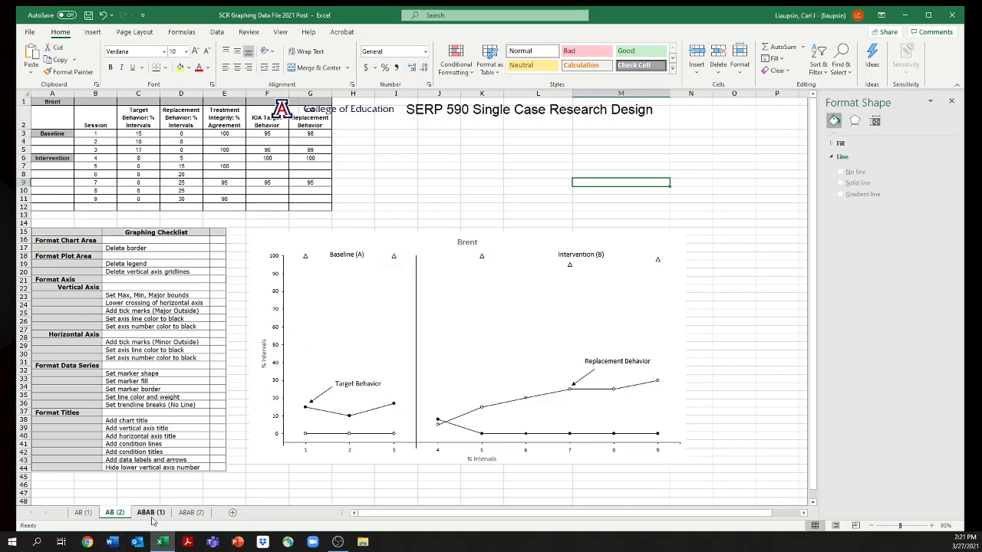
Select the ABAB (1) session data range B2:E21 for charting
left_click(151, 513)
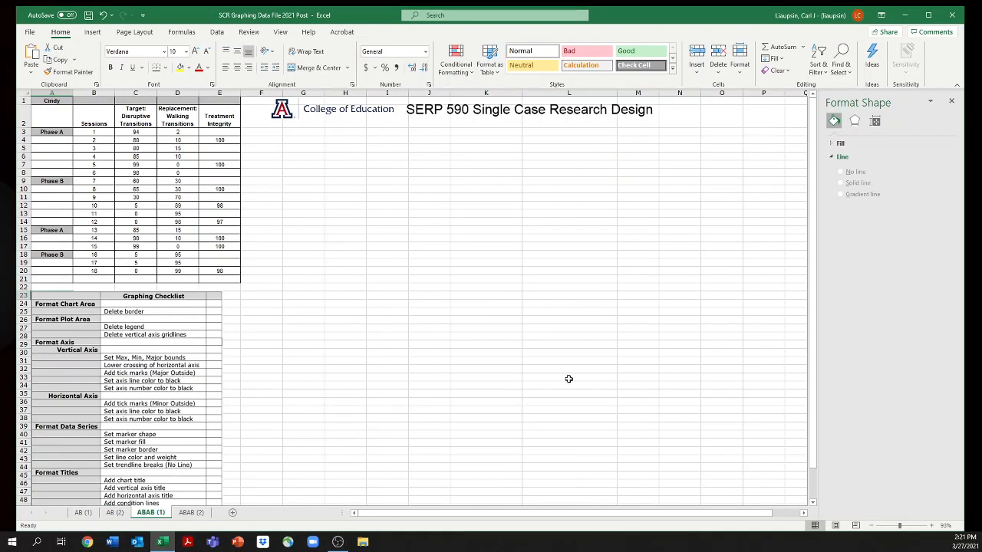
mouse_move(331, 343)
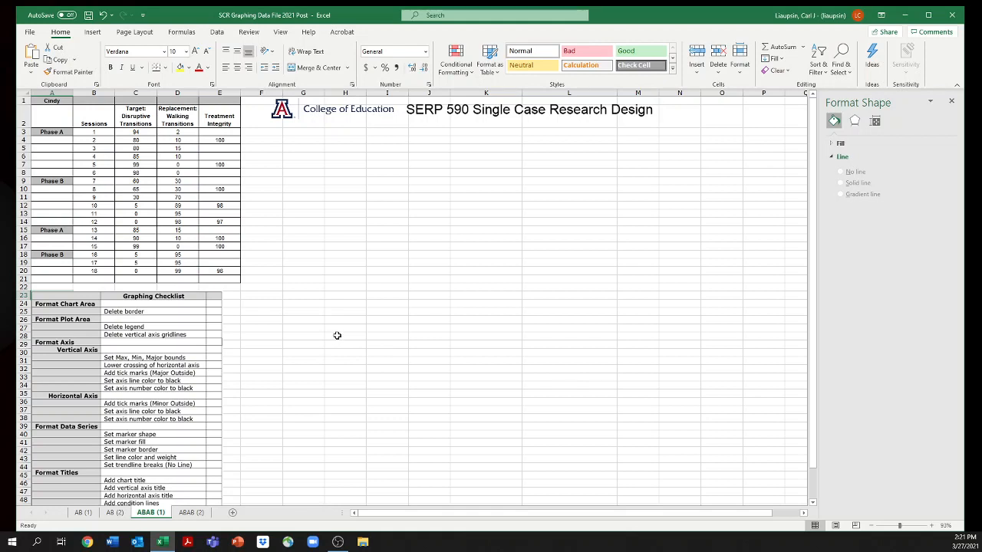
mouse_move(290, 194)
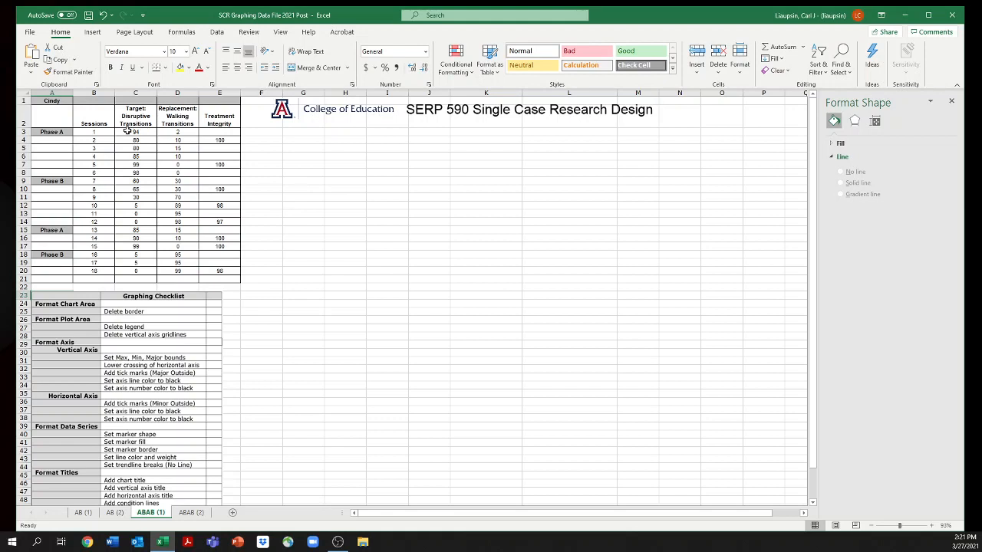
left_click(135, 147)
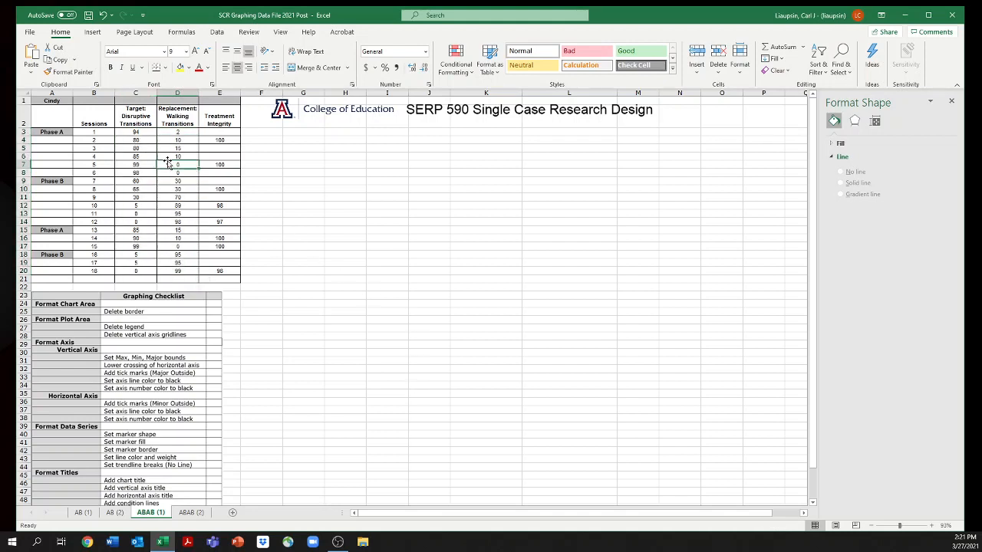
left_click_drag(135, 132, 135, 269)
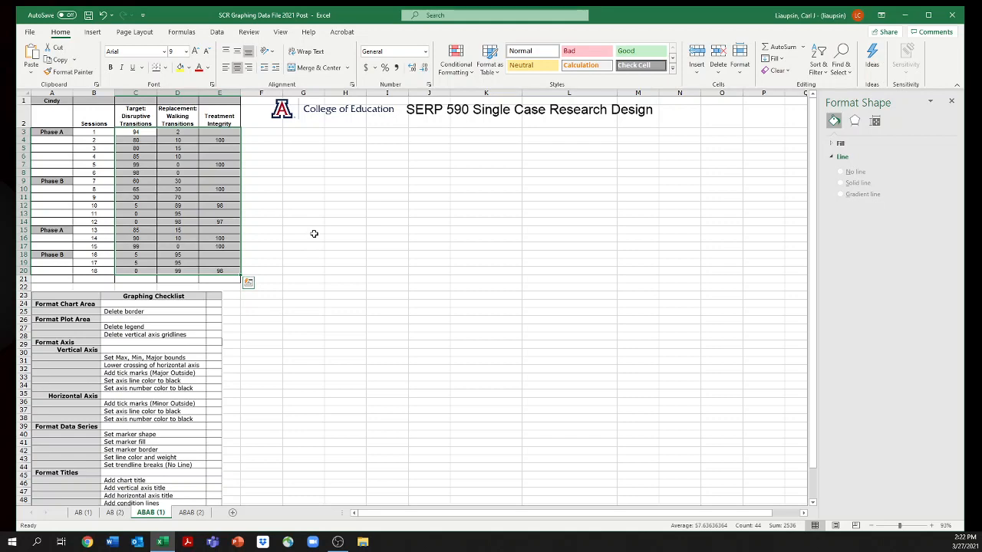
mouse_move(203, 187)
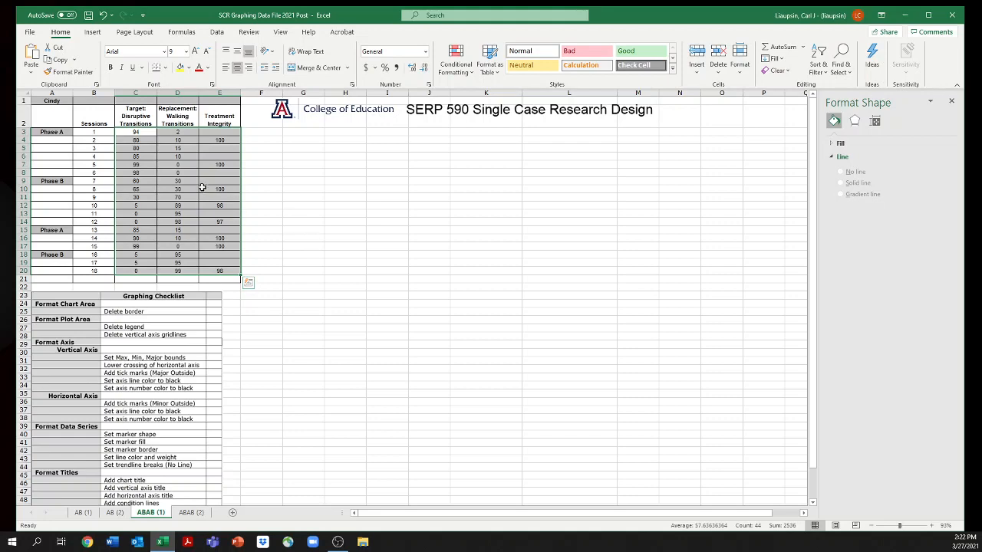
left_click(92, 31)
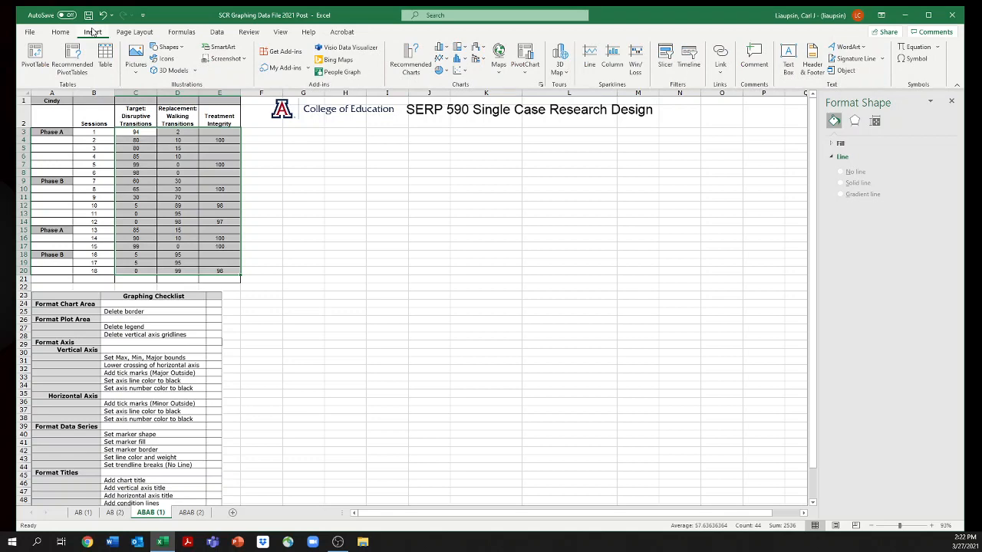
mouse_move(411, 60)
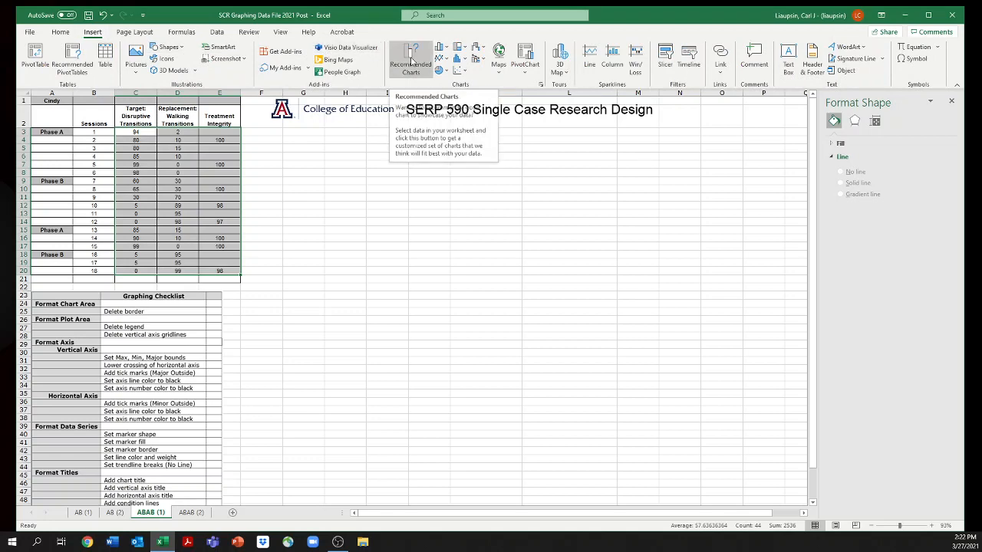
Insert a chart from the saved AB Chart template via All Charts > Templates
left_click(411, 60)
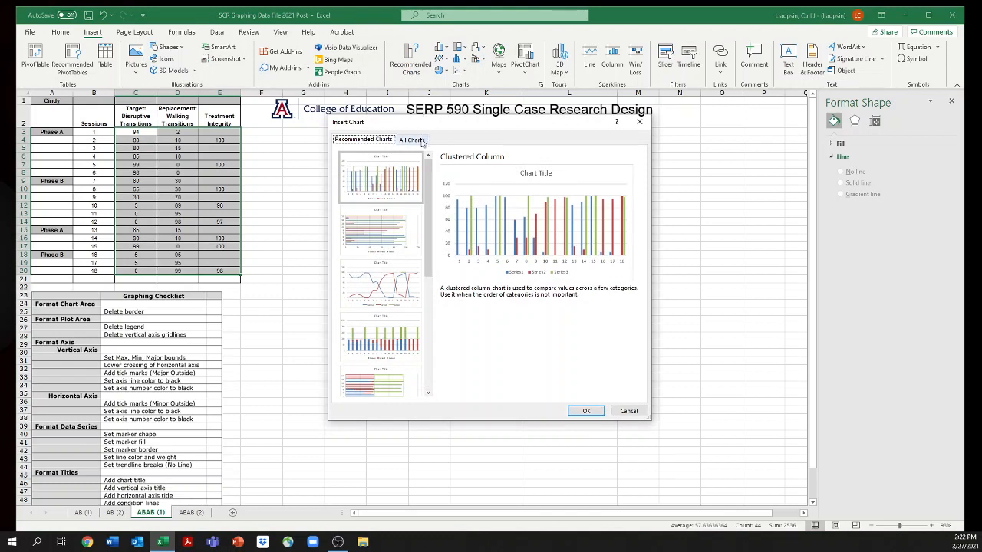
left_click(411, 140)
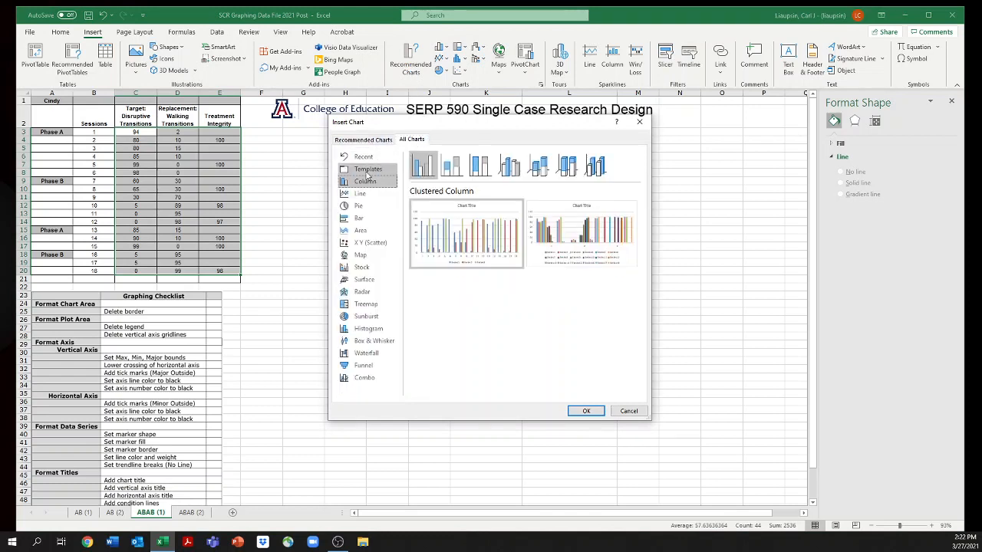
left_click(368, 169)
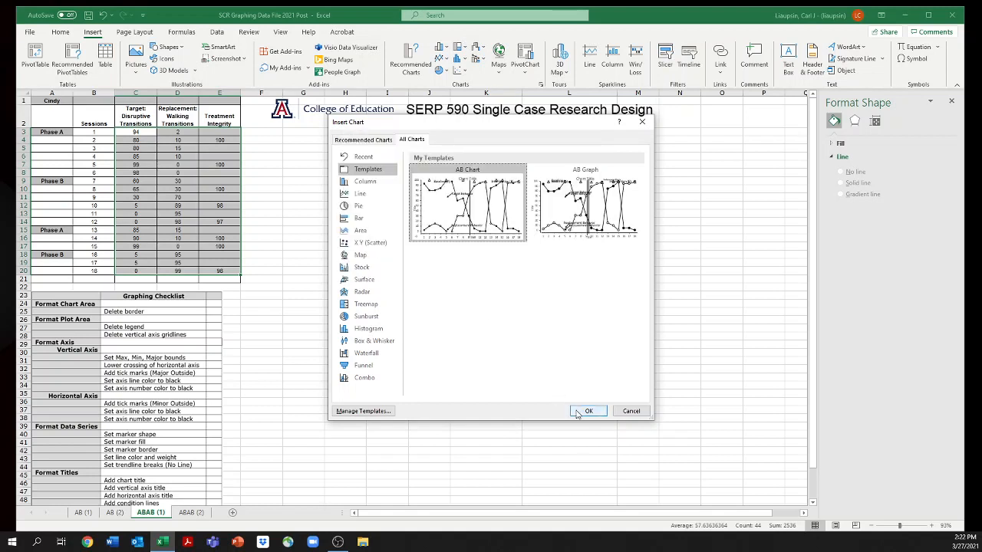
left_click(589, 411)
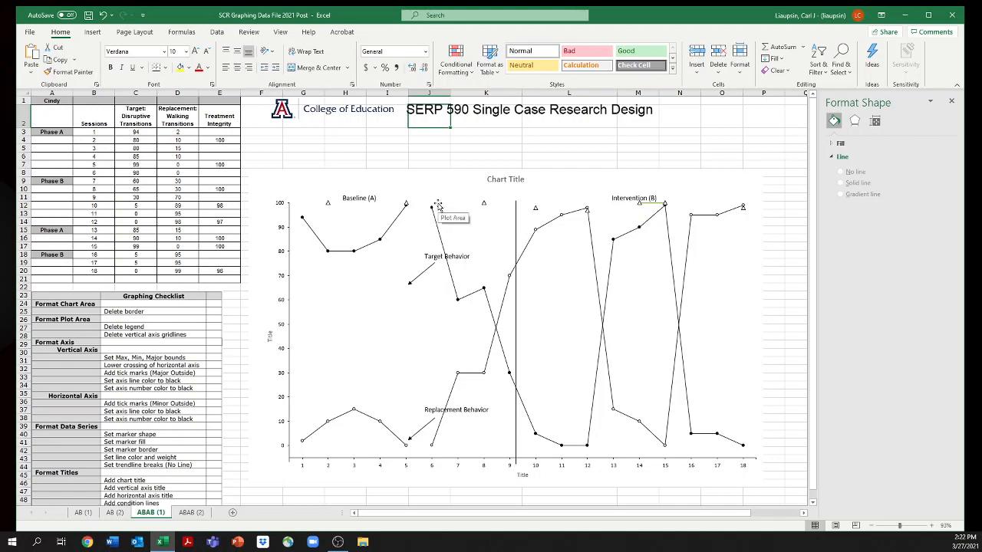
mouse_move(343, 273)
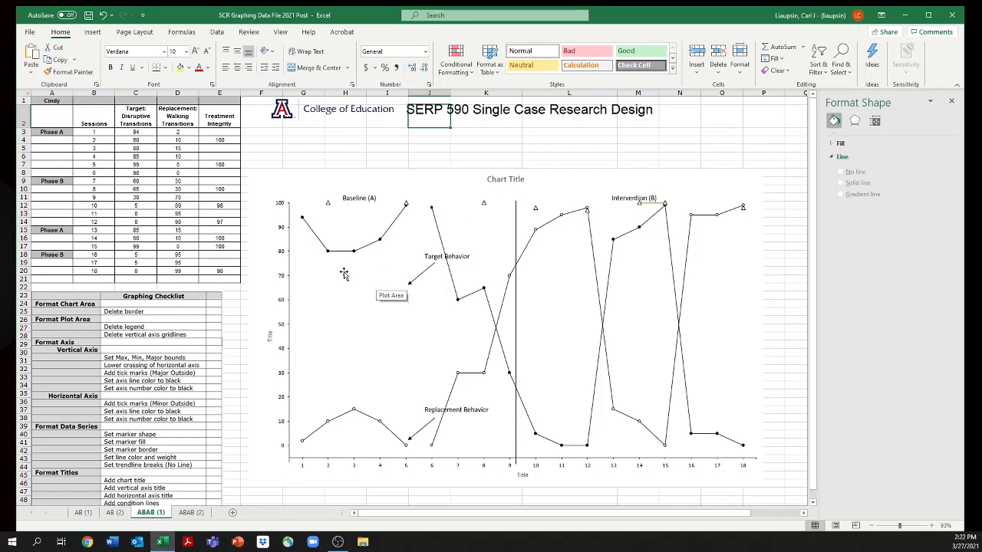
mouse_move(300, 218)
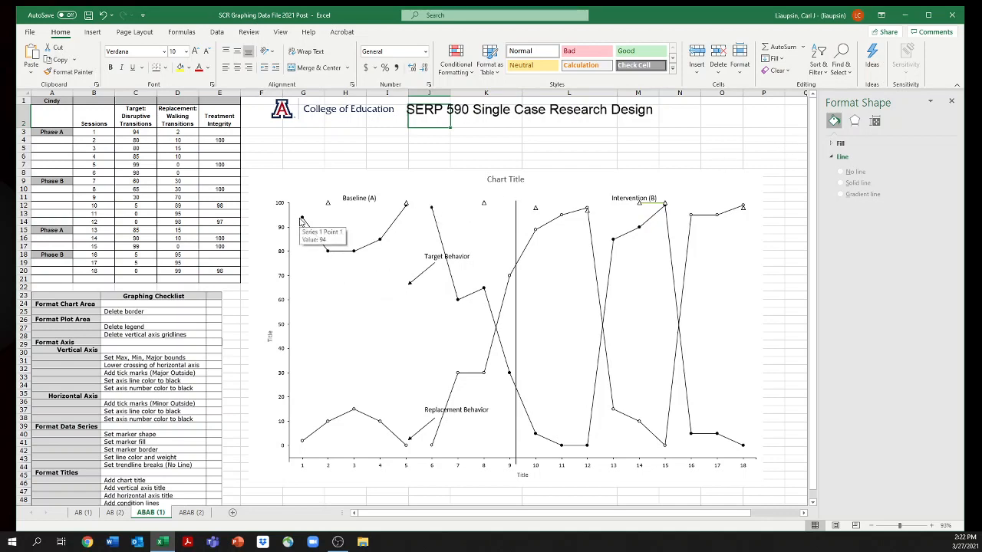
mouse_move(356, 246)
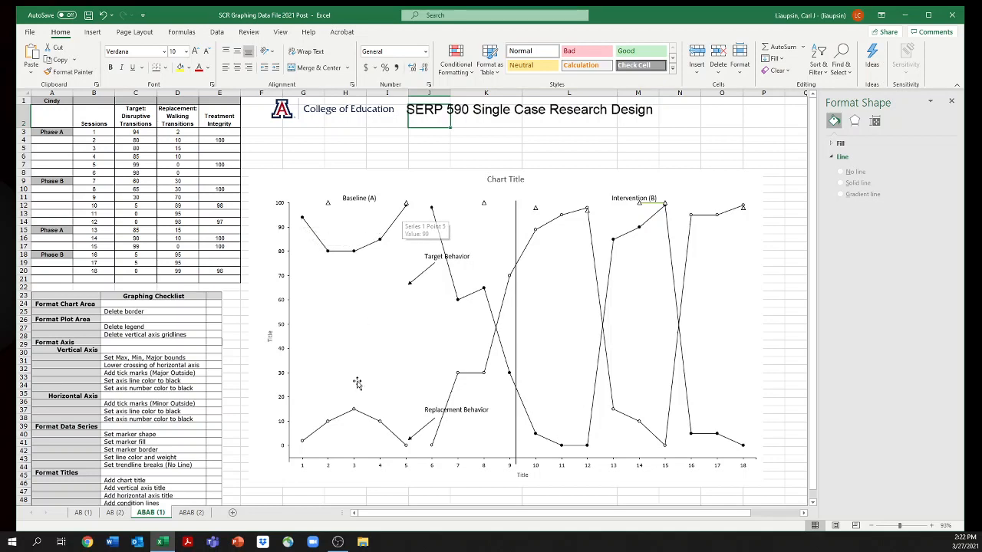
mouse_move(392, 448)
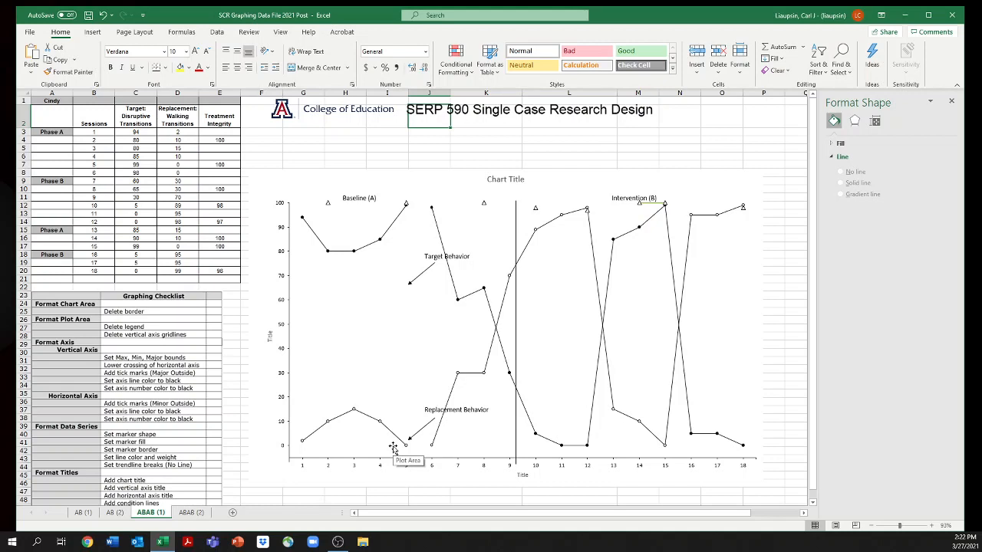
mouse_move(457, 266)
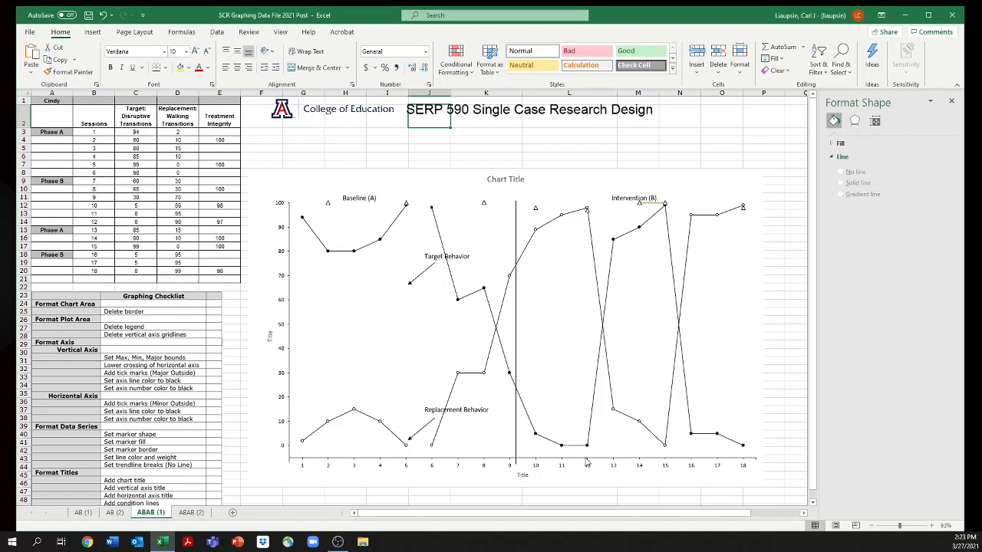
mouse_move(613, 464)
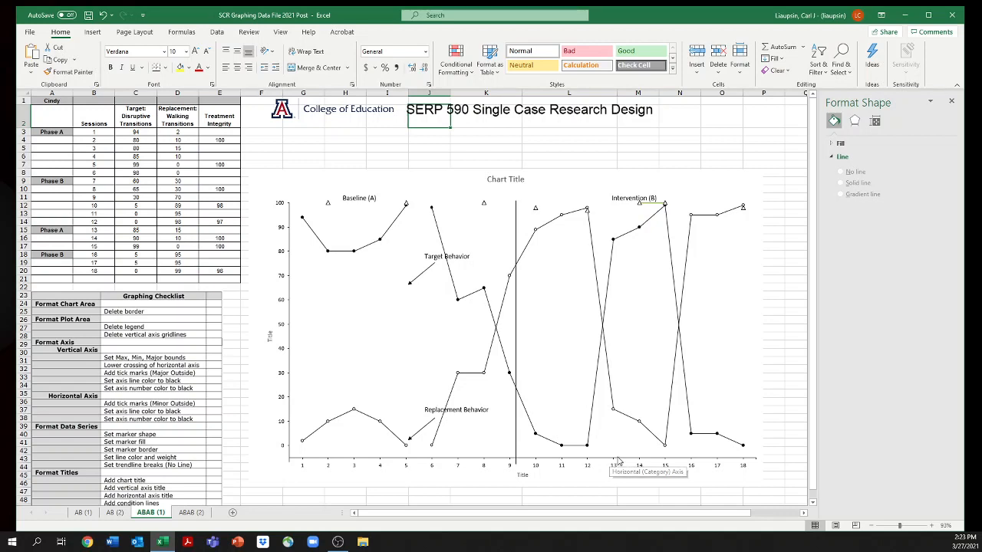
mouse_move(666, 463)
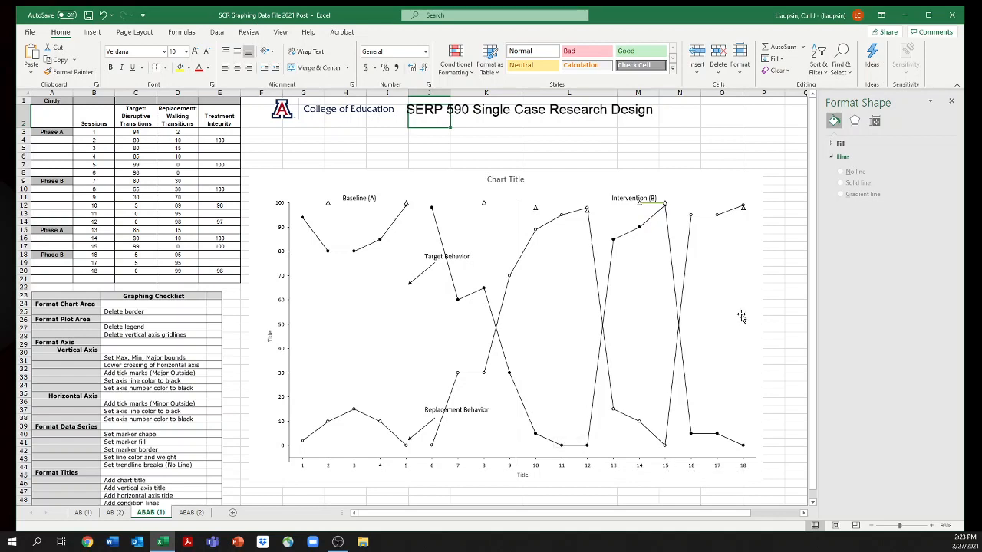
mouse_move(525, 364)
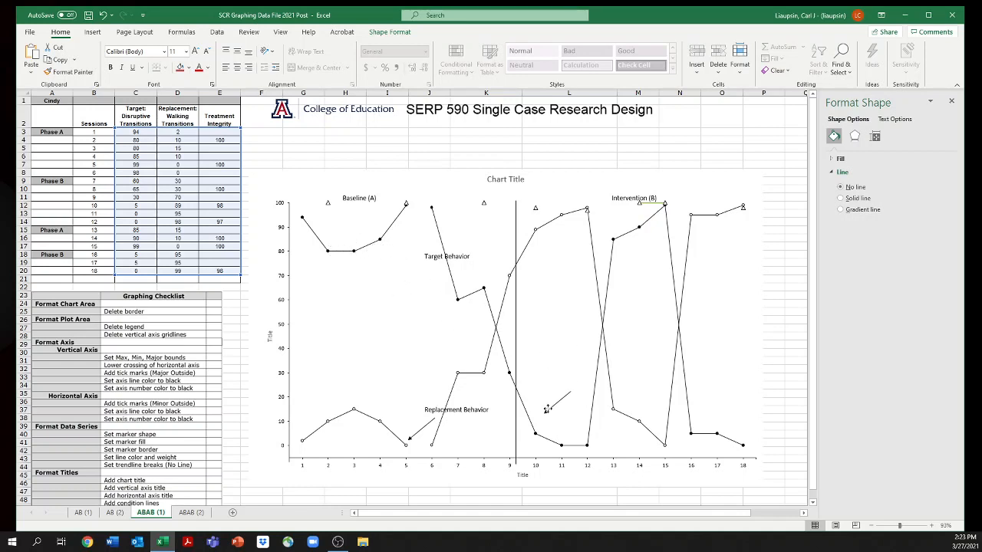
mouse_move(518, 362)
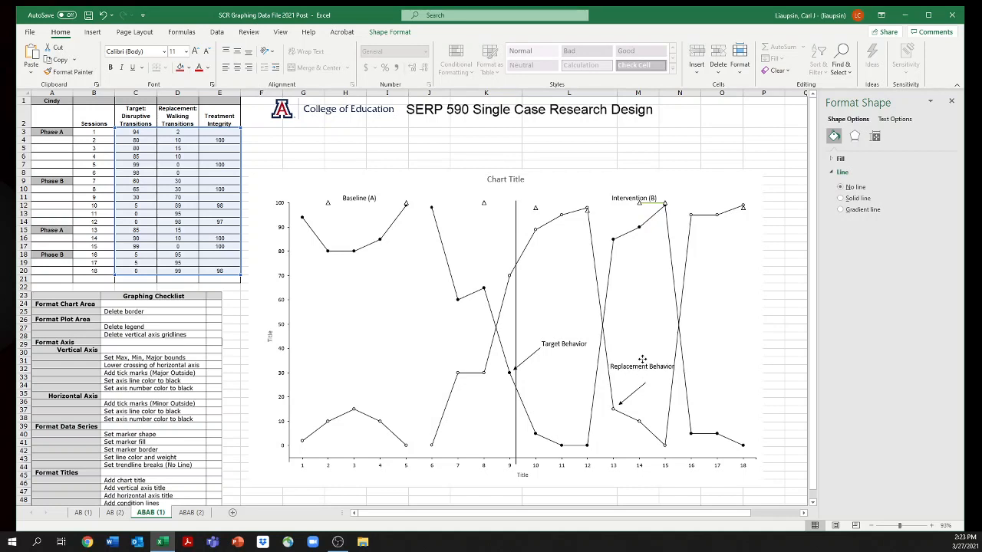
Select the Replacement Behavior label and then the chart's plot area
left_click(642, 365)
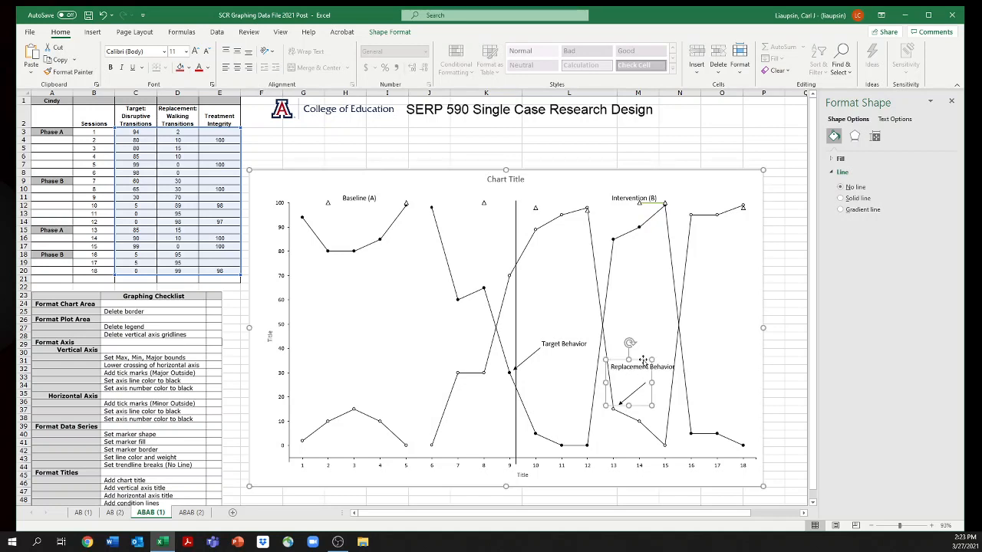
left_click(406, 270)
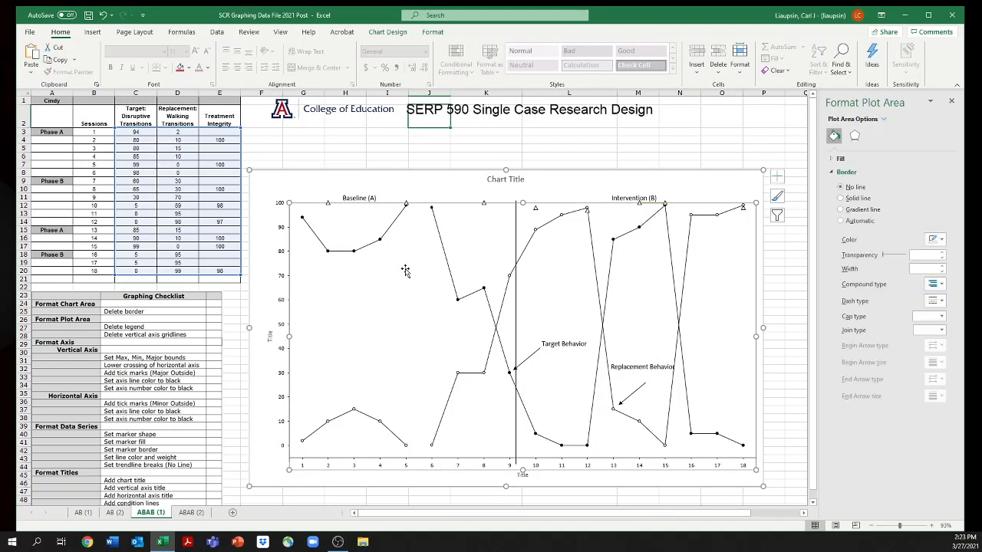
mouse_move(515, 322)
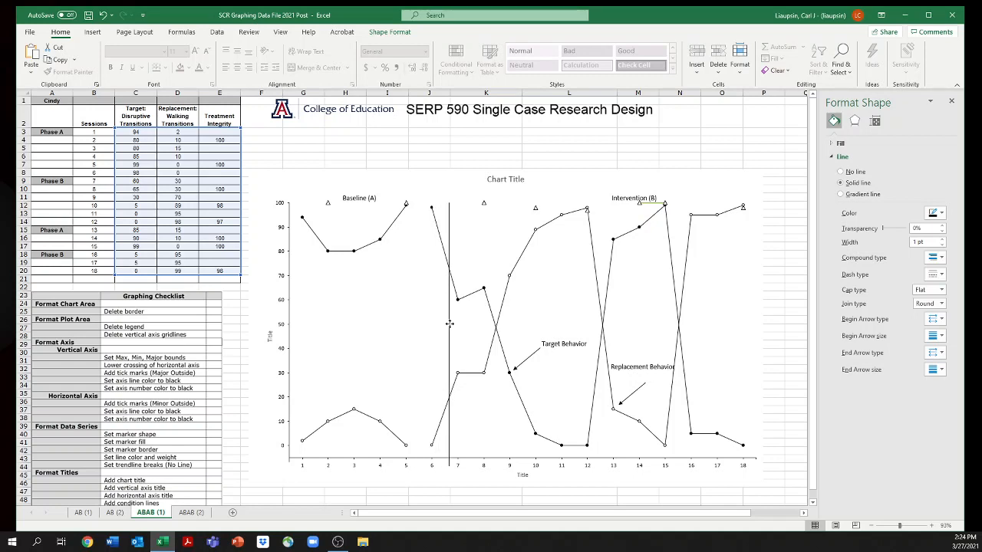
Select the vertical phase-change line to position it between sessions 6 and 7
left_click(447, 323)
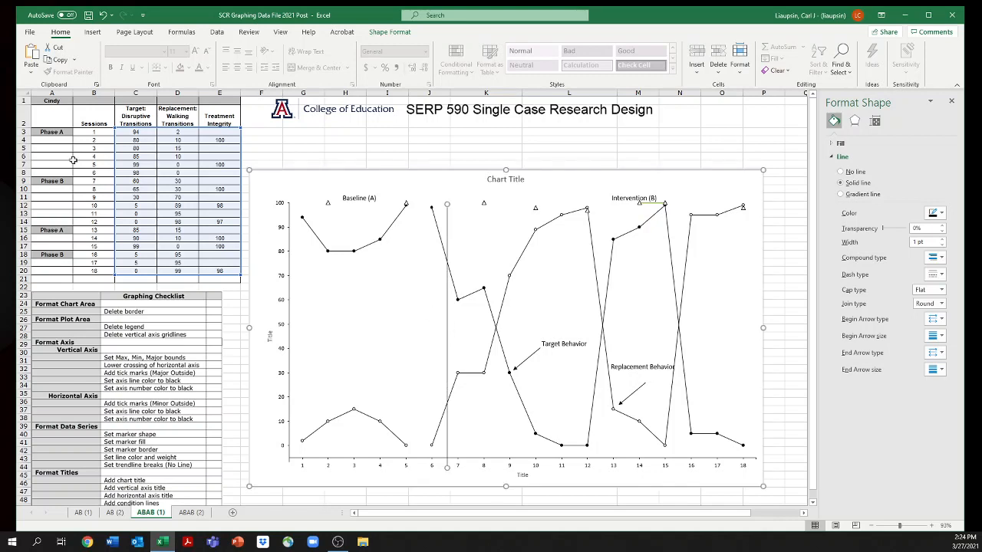
mouse_move(106, 174)
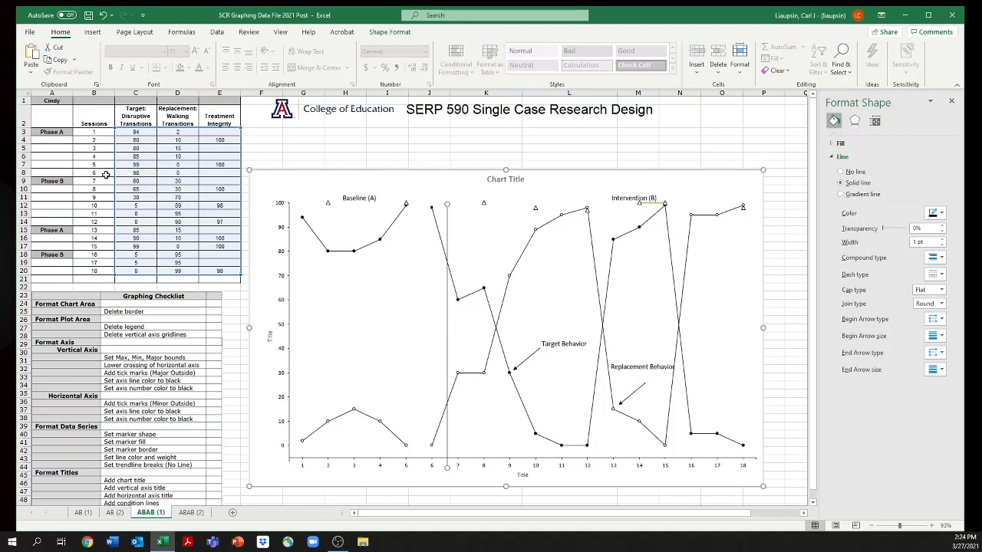
mouse_move(140, 172)
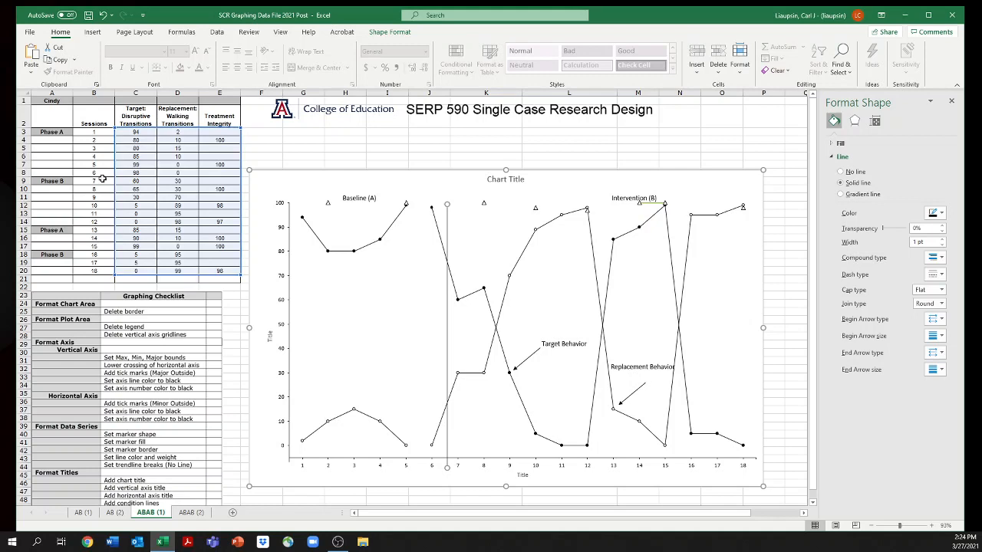
mouse_move(448, 466)
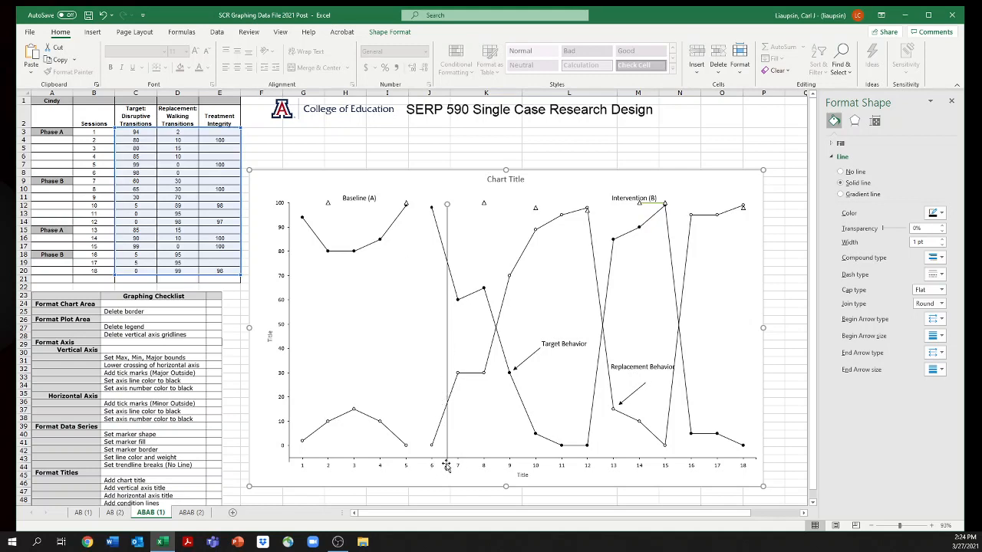
mouse_move(420, 208)
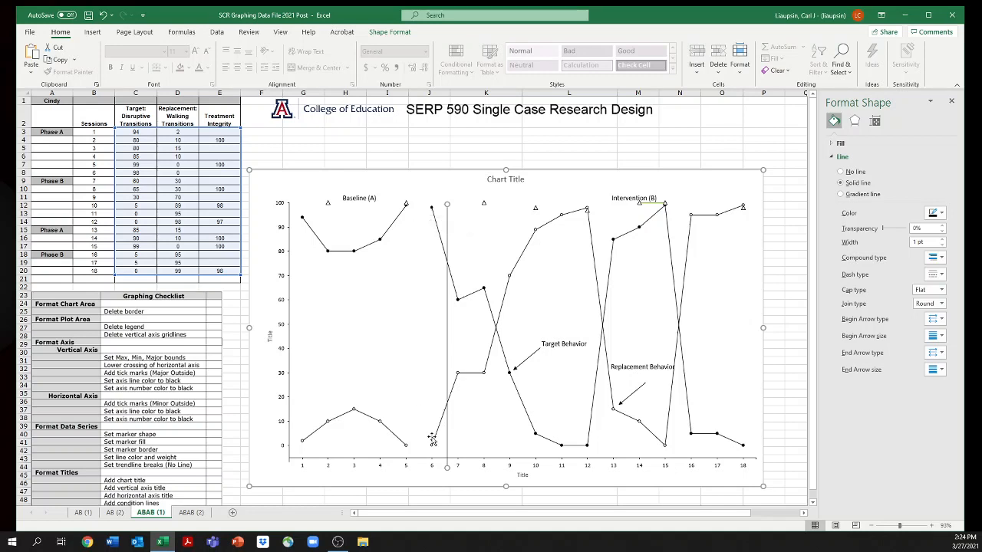
mouse_move(432, 448)
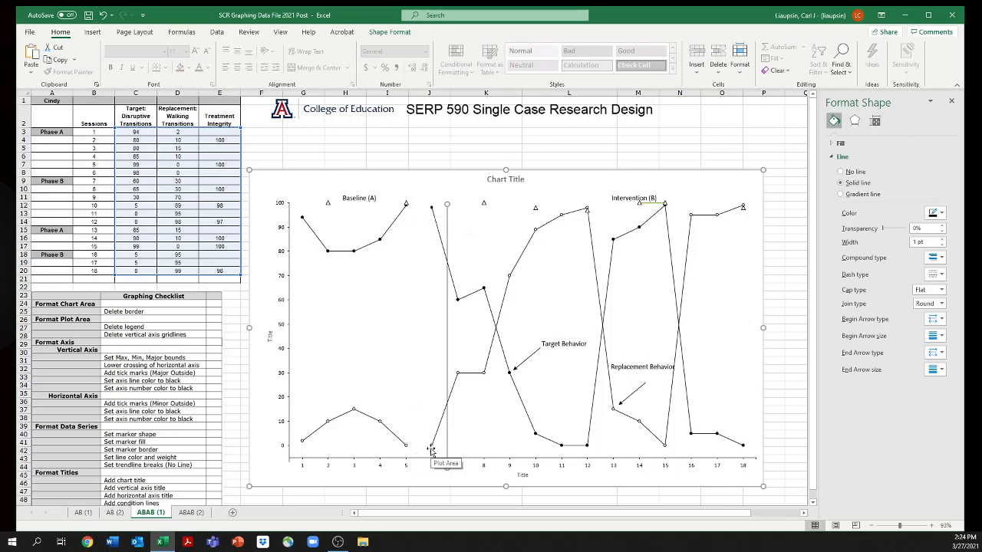
mouse_move(430, 361)
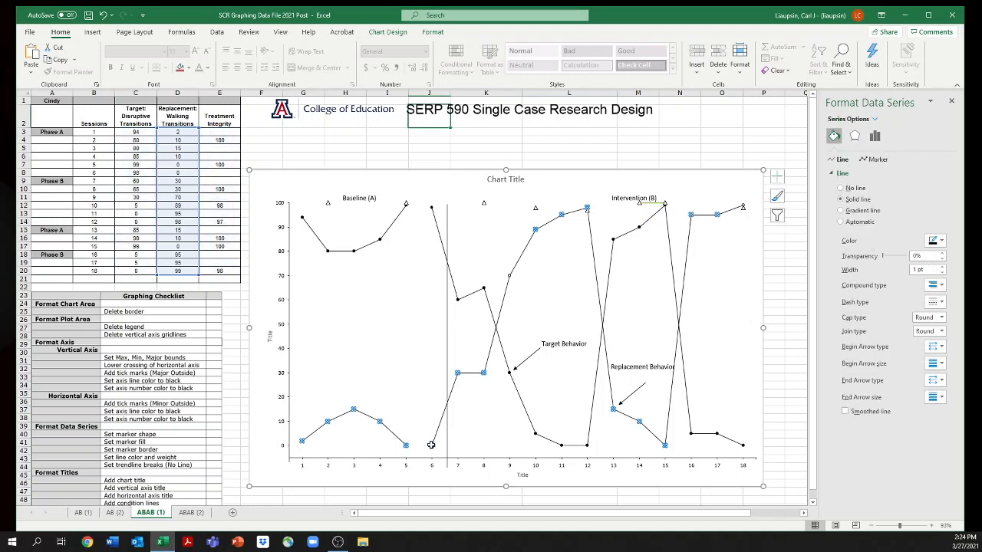
Set the session 7 points of the lower and upper lines to No line, breaking them after session 6
left_click(431, 445)
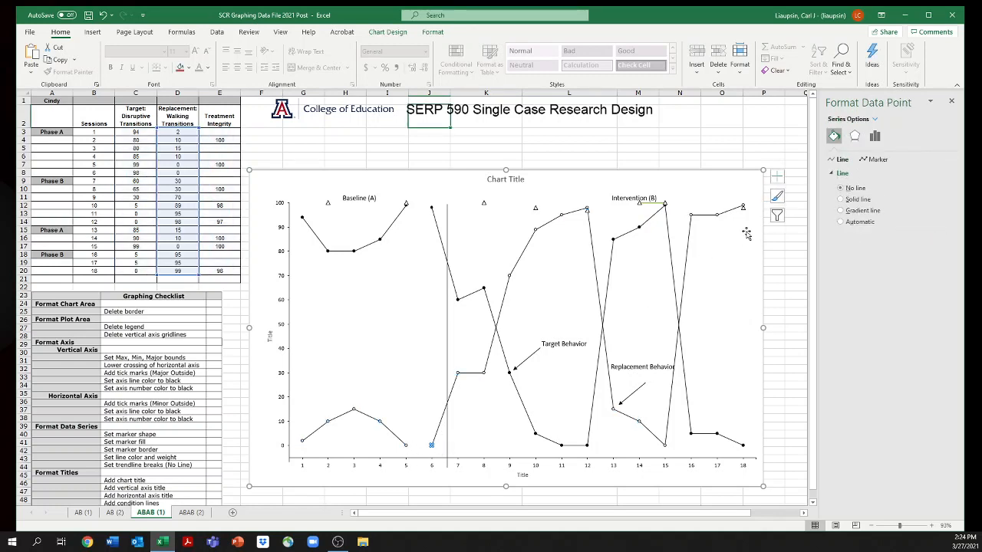
left_click(840, 199)
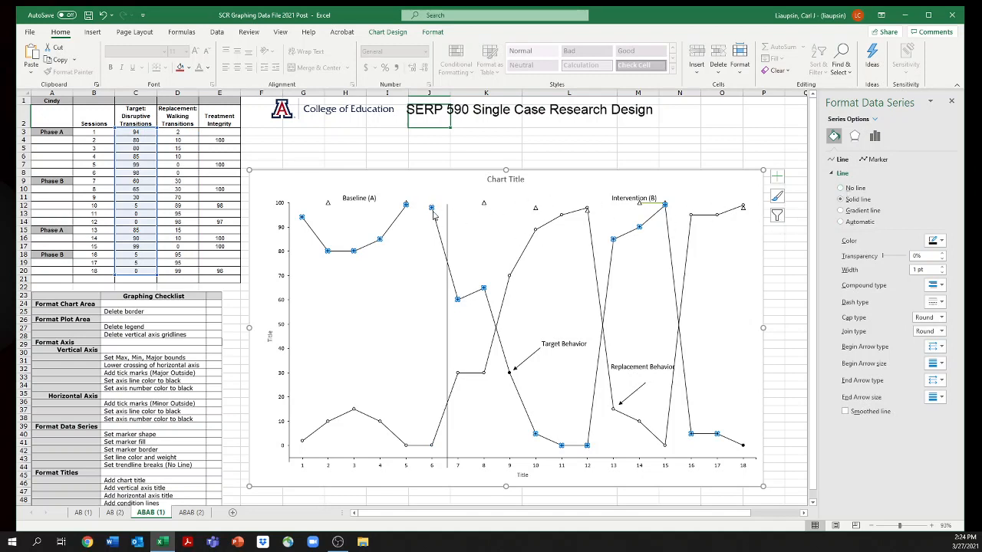
left_click(432, 207)
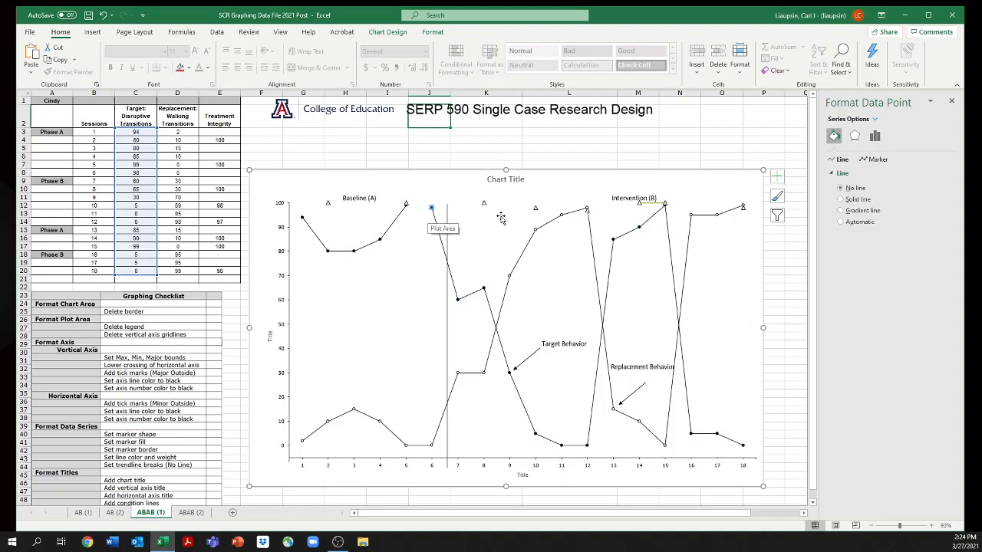
left_click(840, 199)
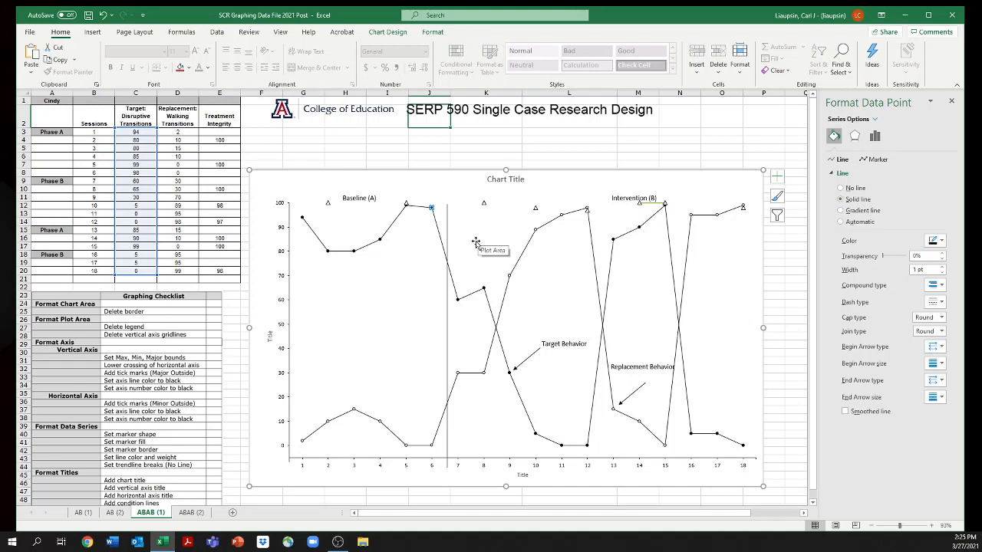
mouse_move(460, 318)
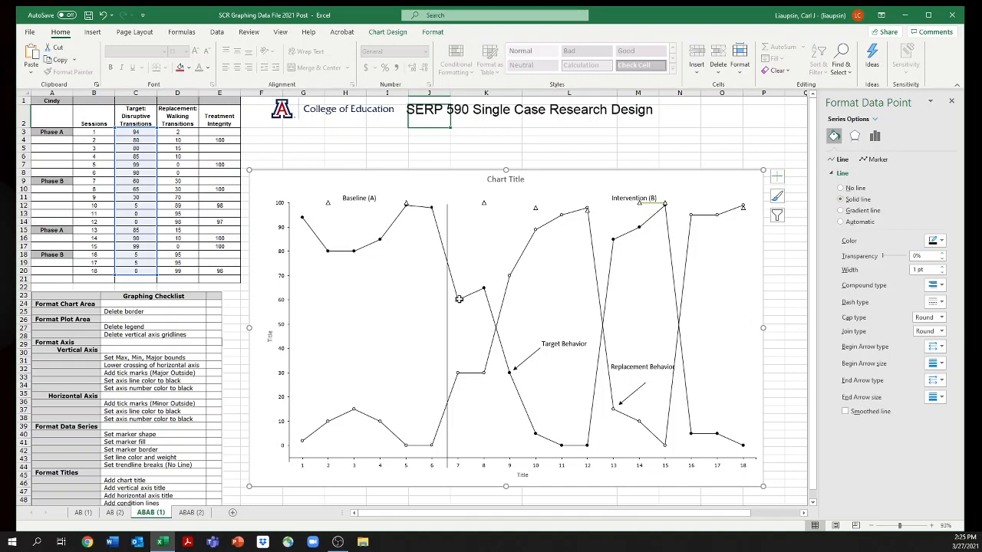
mouse_move(460, 313)
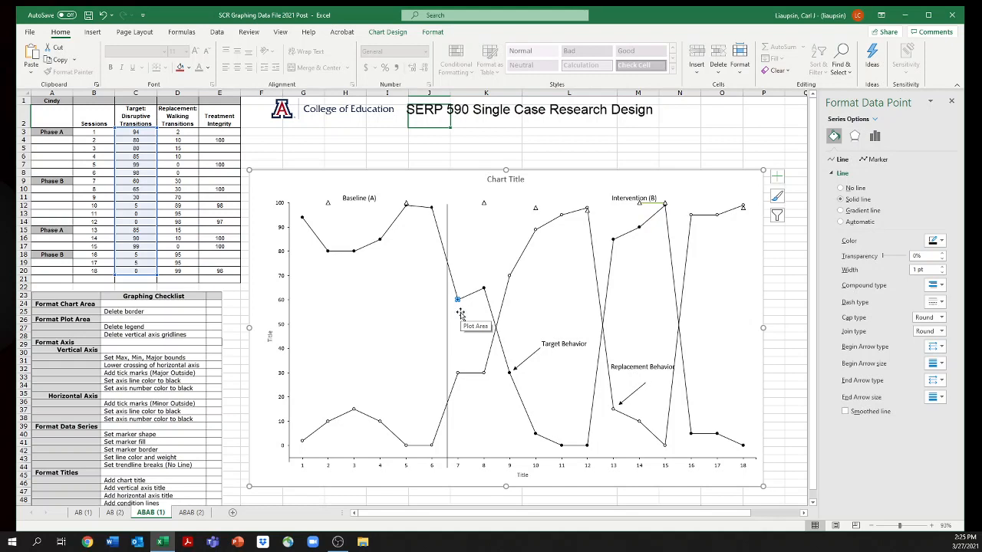
mouse_move(463, 313)
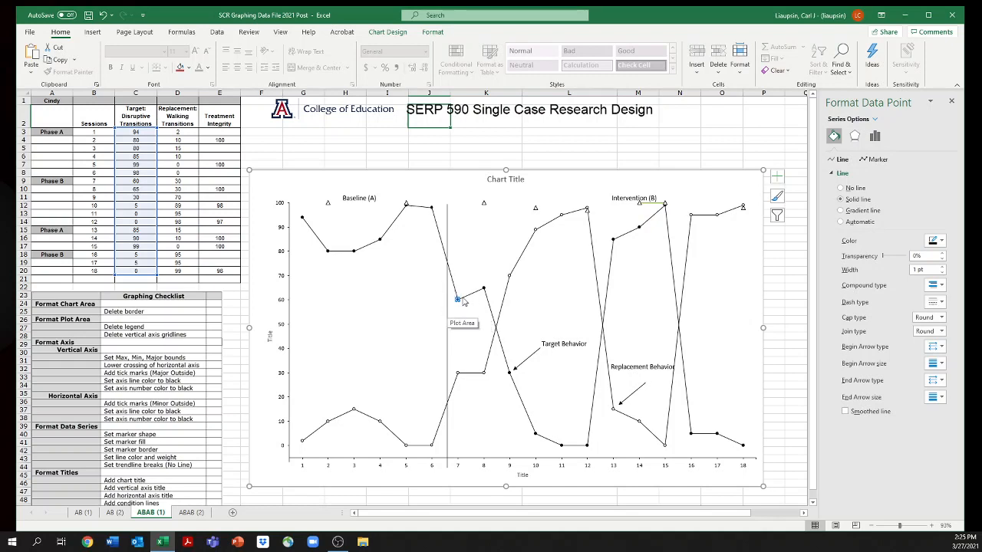
mouse_move(467, 316)
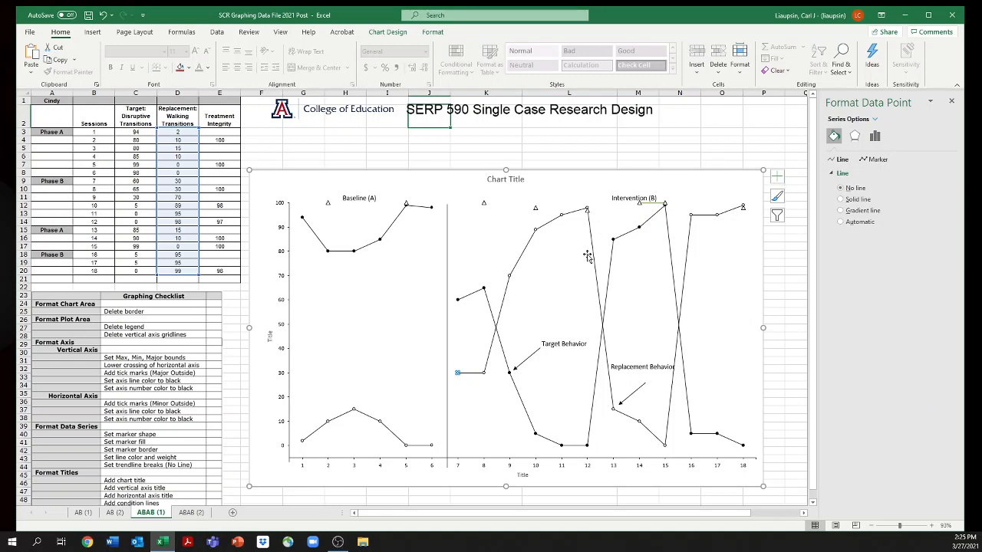
mouse_move(456, 236)
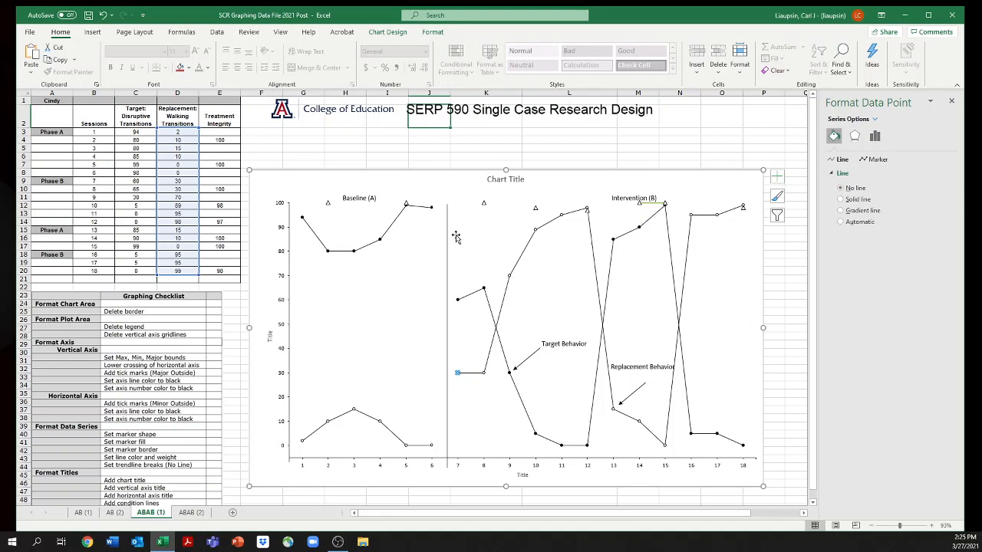
mouse_move(476, 299)
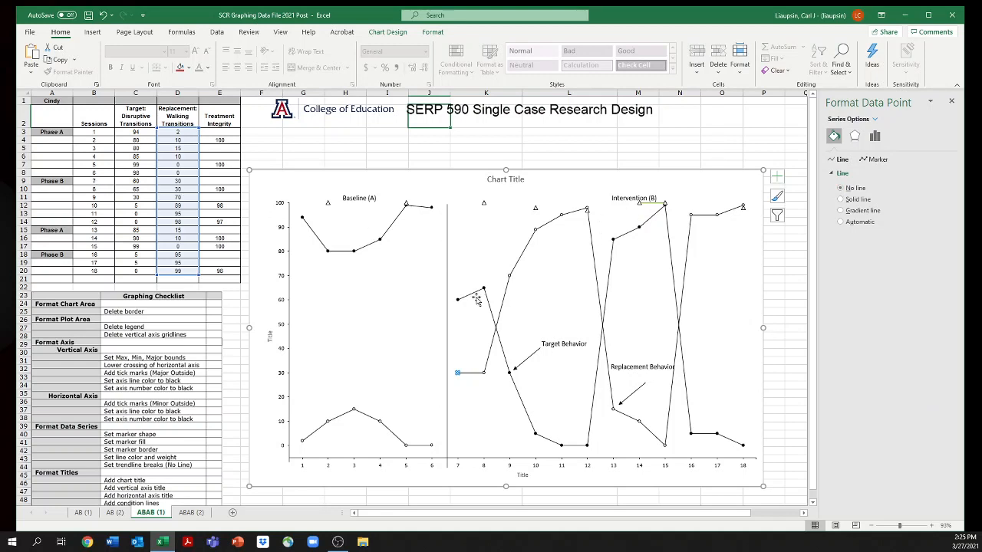
mouse_move(477, 299)
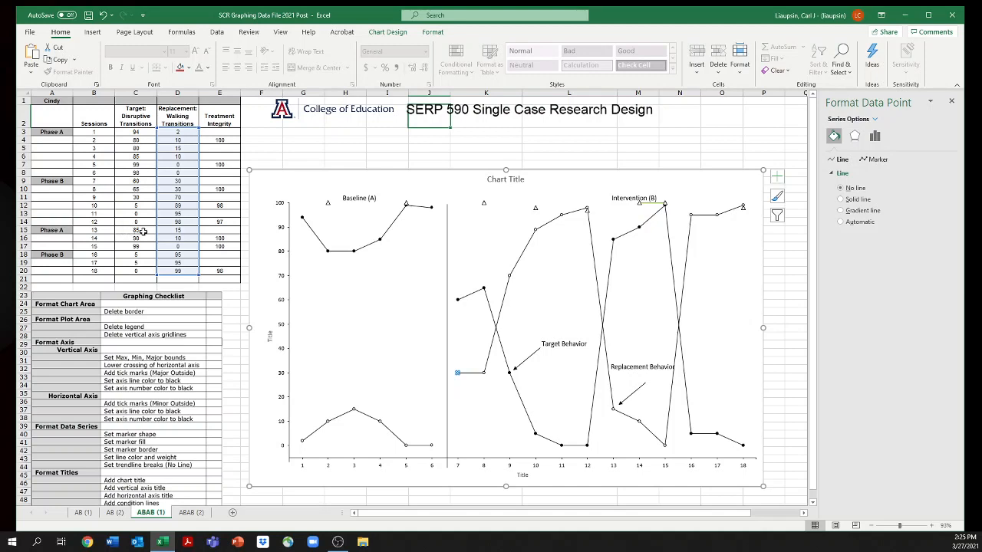
mouse_move(635, 437)
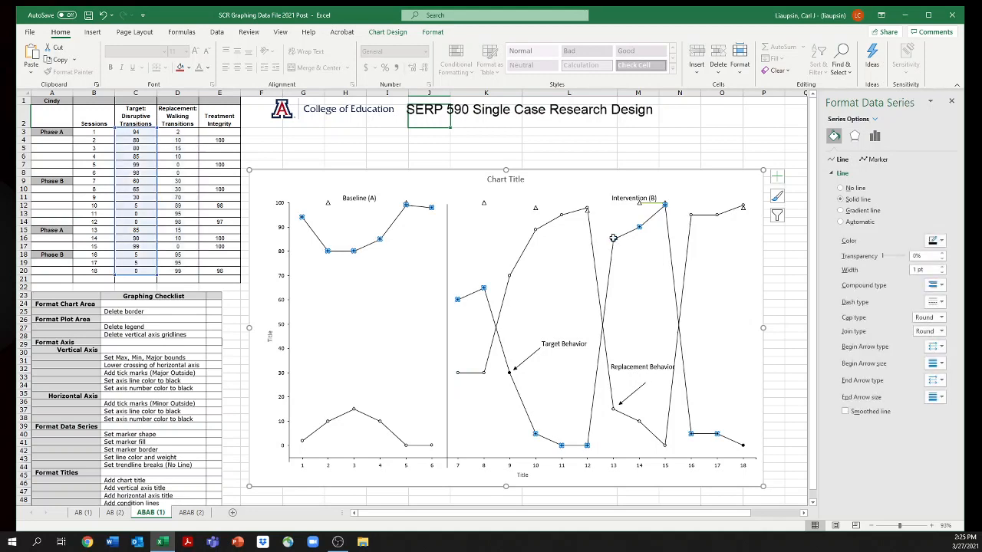
Break both behavior lines between sessions 12 and 13 with No line on the session 13 points
left_click(614, 240)
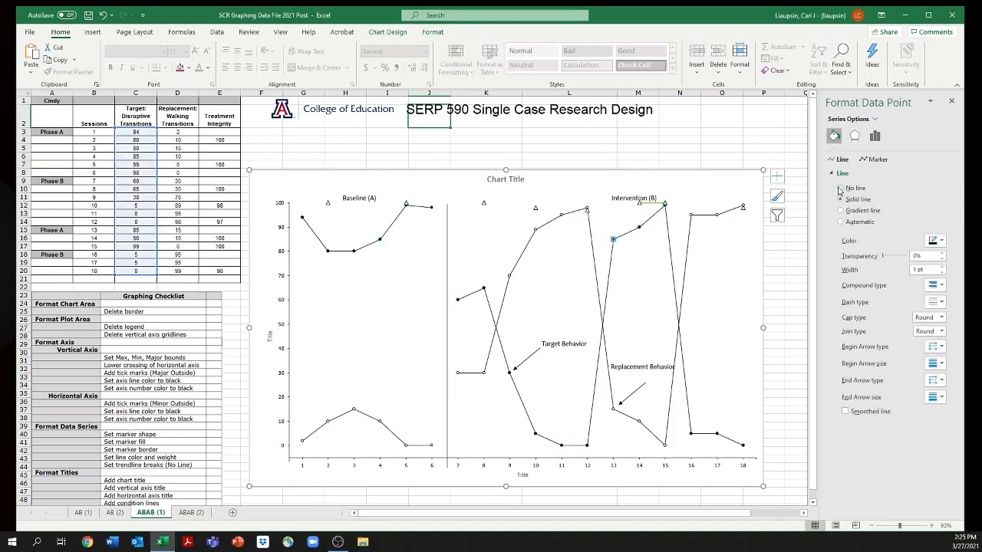
left_click(841, 187)
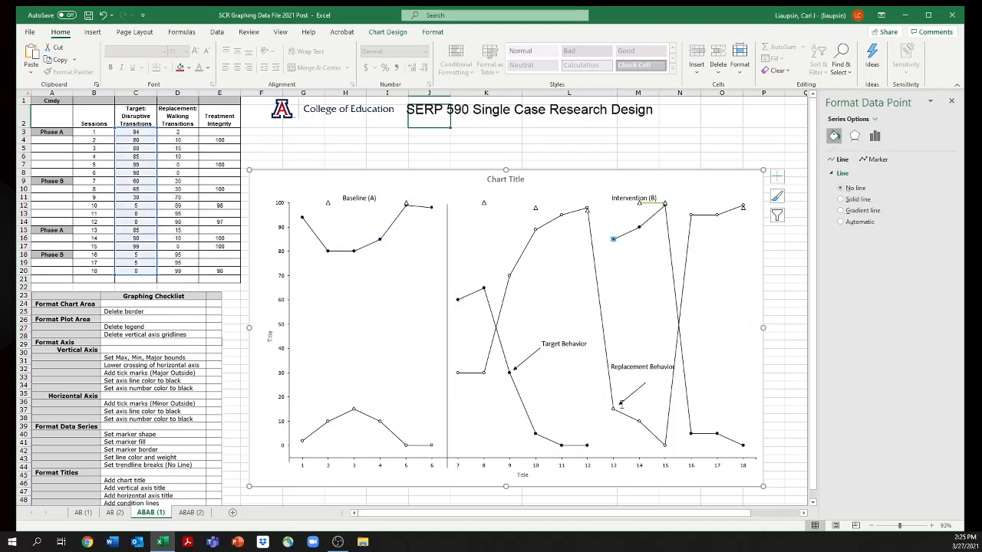
mouse_move(616, 405)
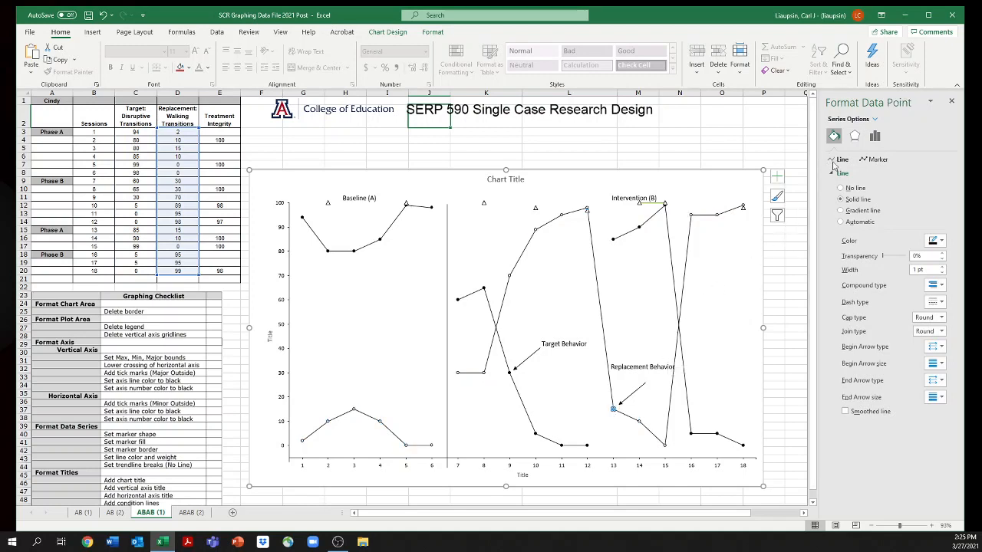
left_click(840, 187)
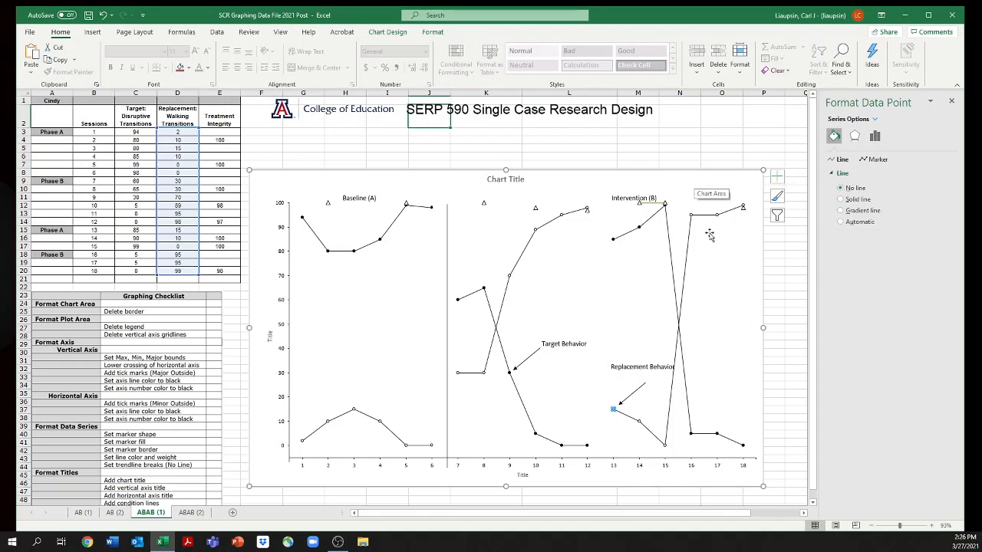
mouse_move(671, 442)
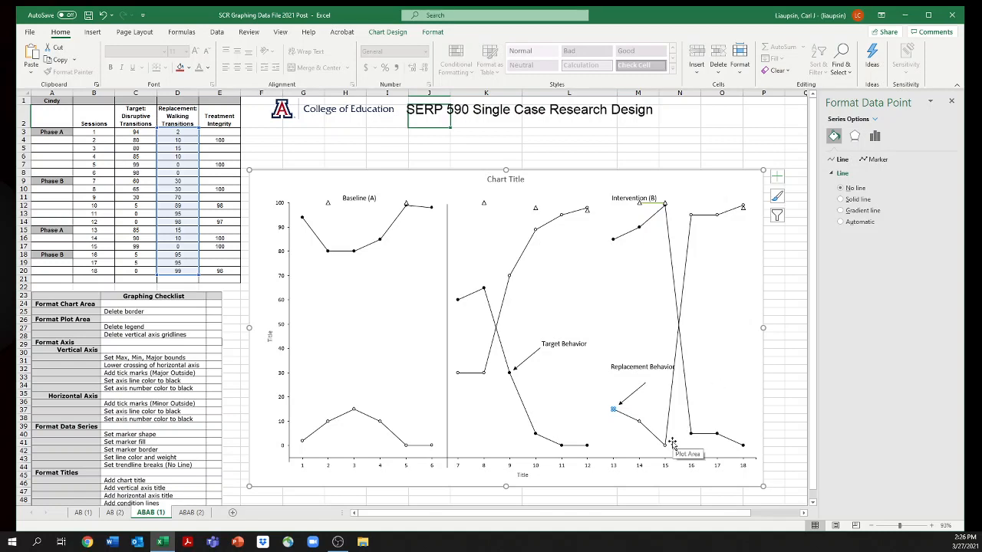
mouse_move(672, 443)
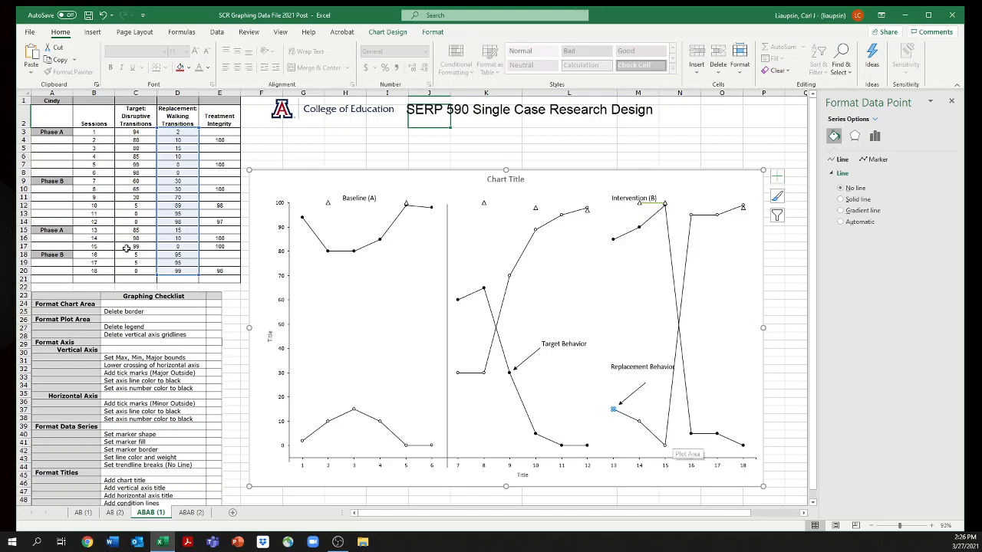
mouse_move(709, 408)
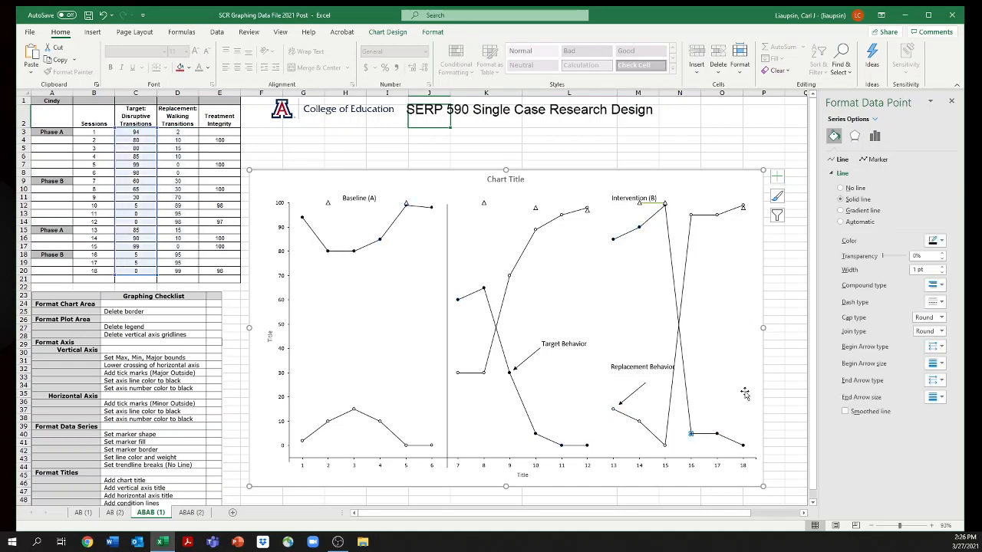
Break both behavior lines between sessions 15 and 16 with No line on the session 16 points
left_click(841, 187)
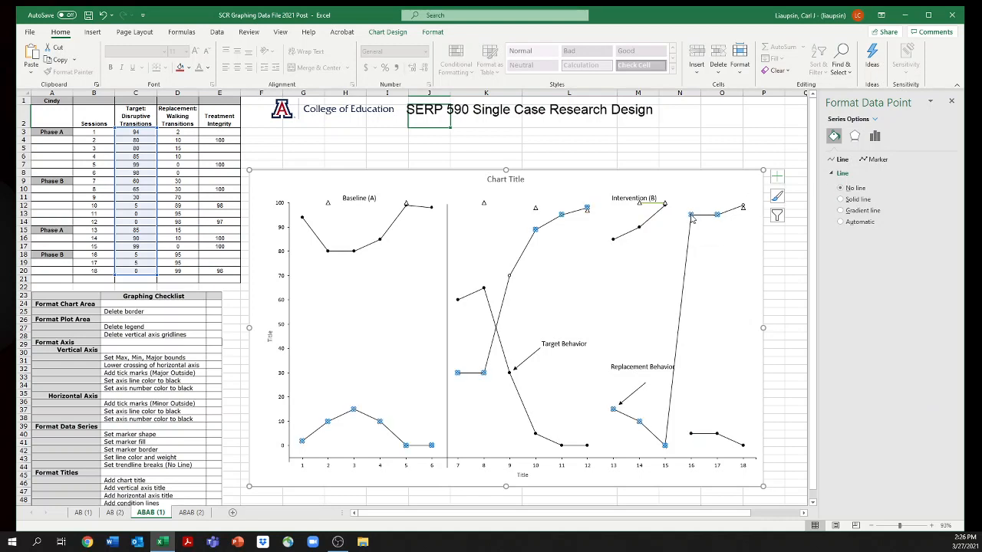
left_click(840, 200)
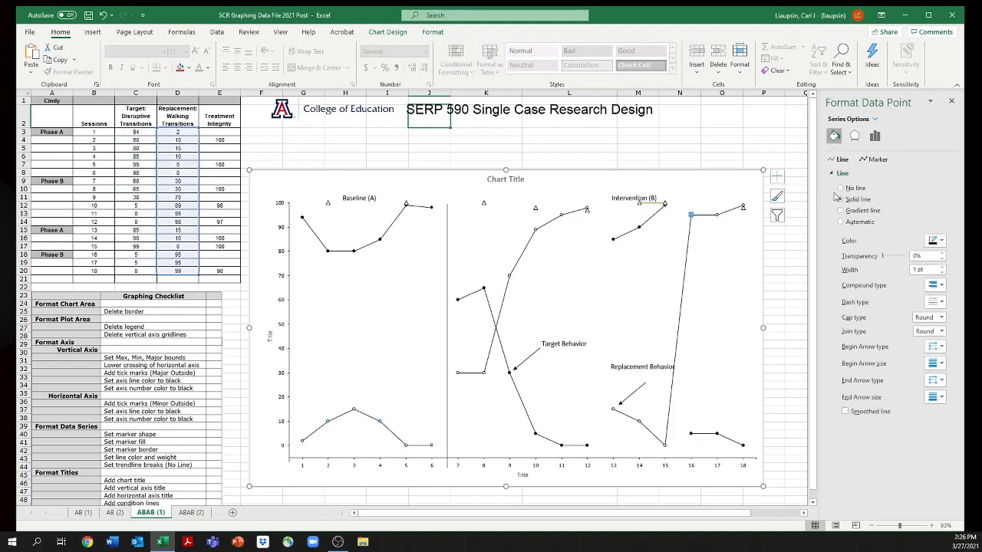
left_click(841, 187)
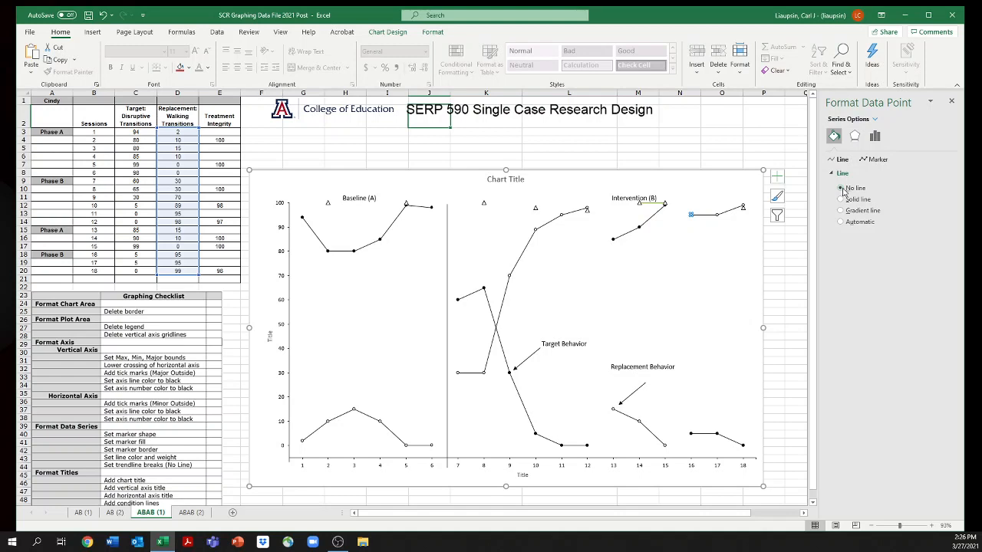
mouse_move(475, 261)
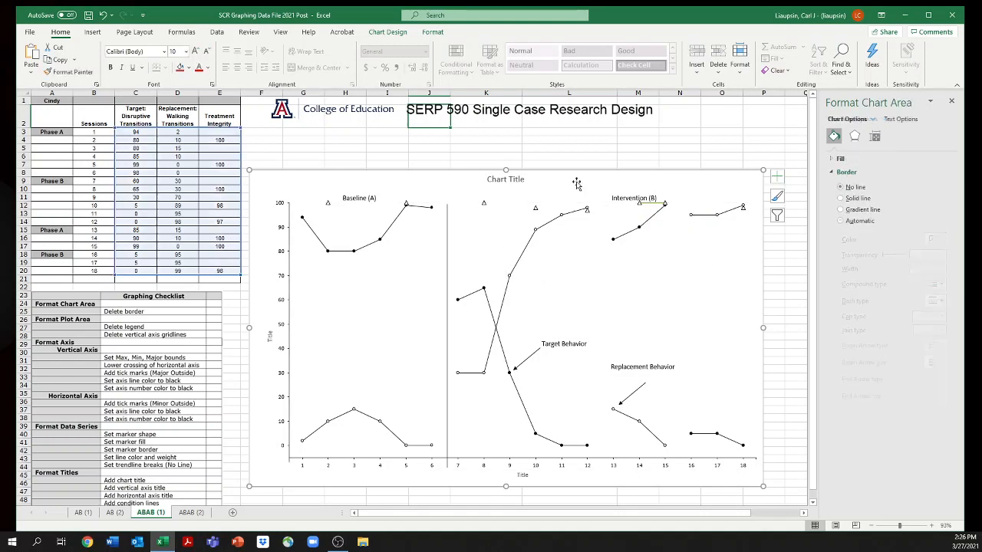
mouse_move(666, 209)
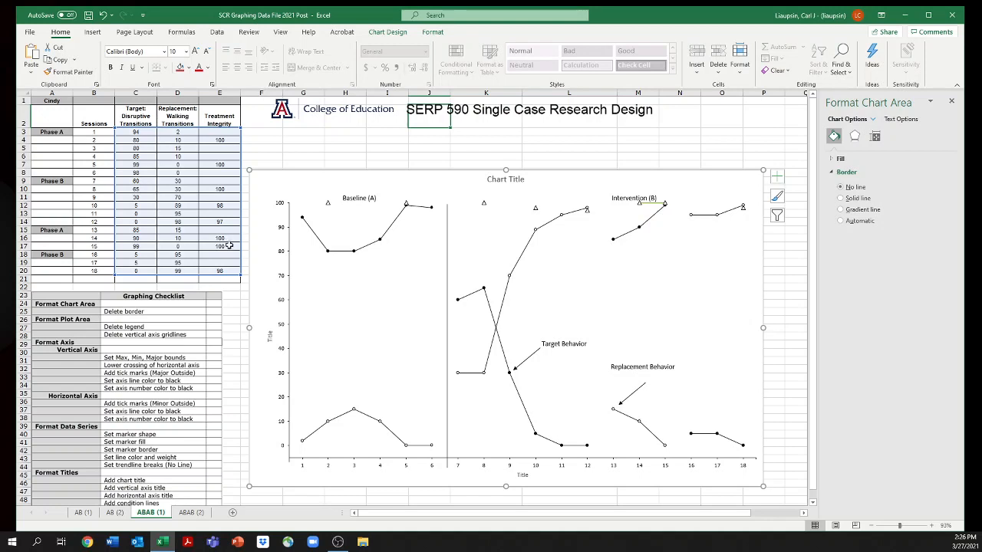
mouse_move(227, 245)
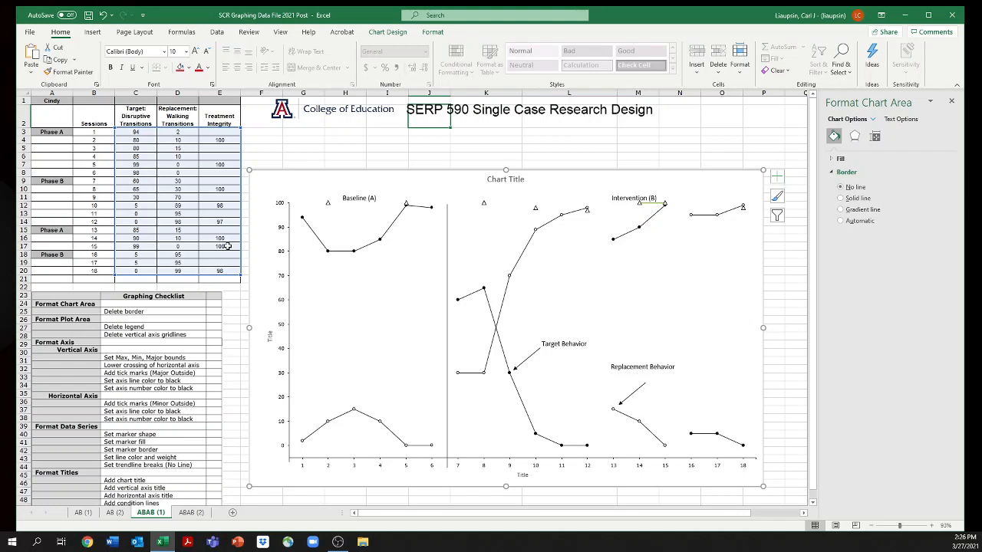
mouse_move(666, 208)
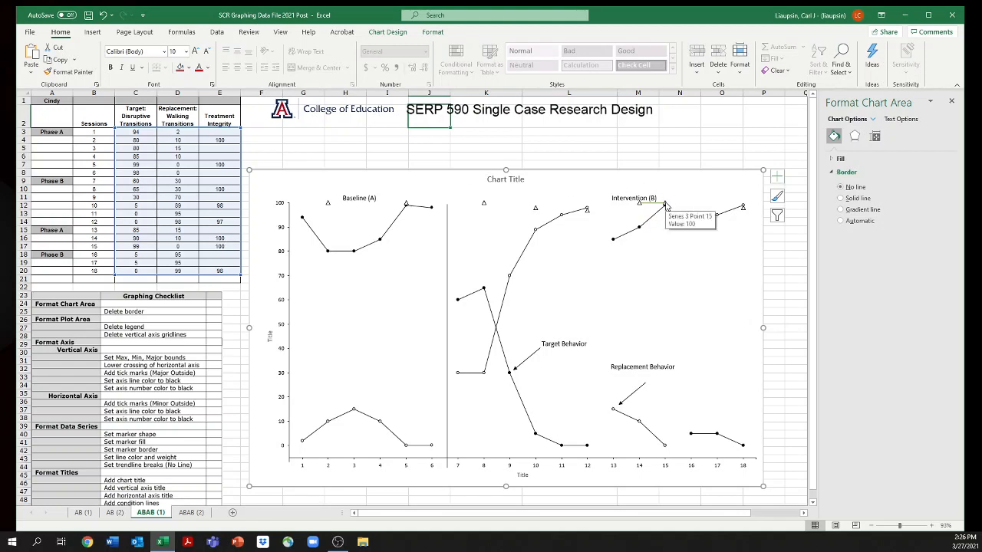
Set a single treatment integrity triangle point to No line at the later phase change
left_click(663, 206)
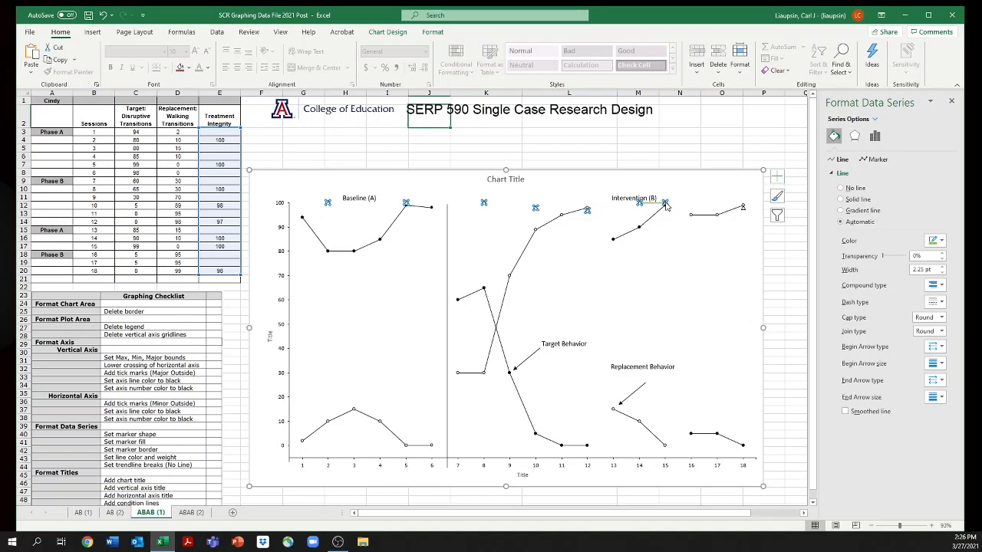
left_click(663, 203)
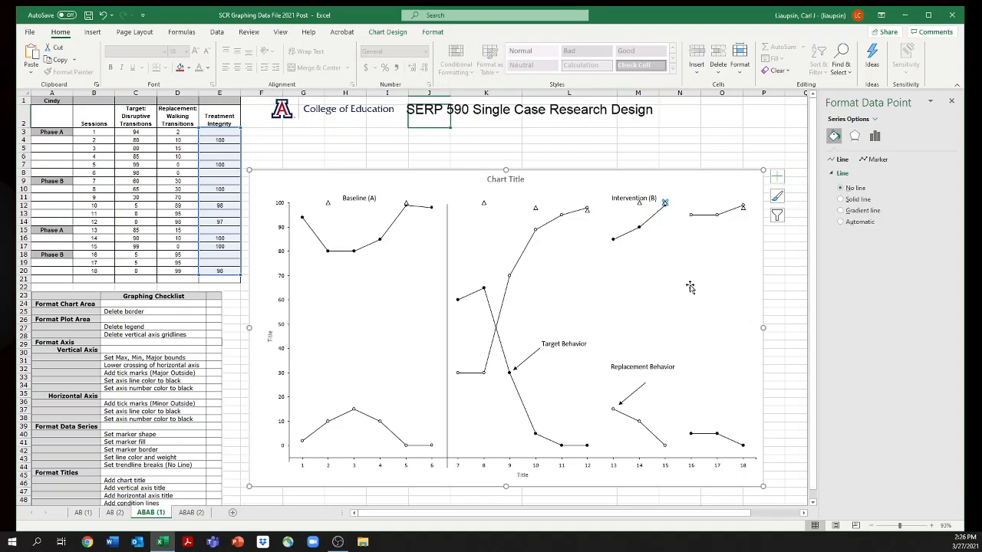
left_click(672, 192)
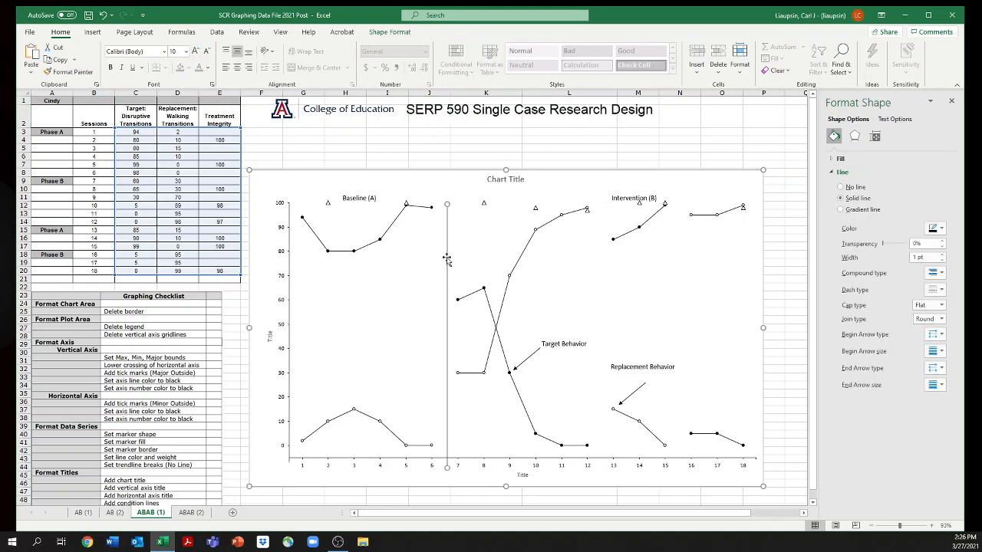
mouse_move(563, 249)
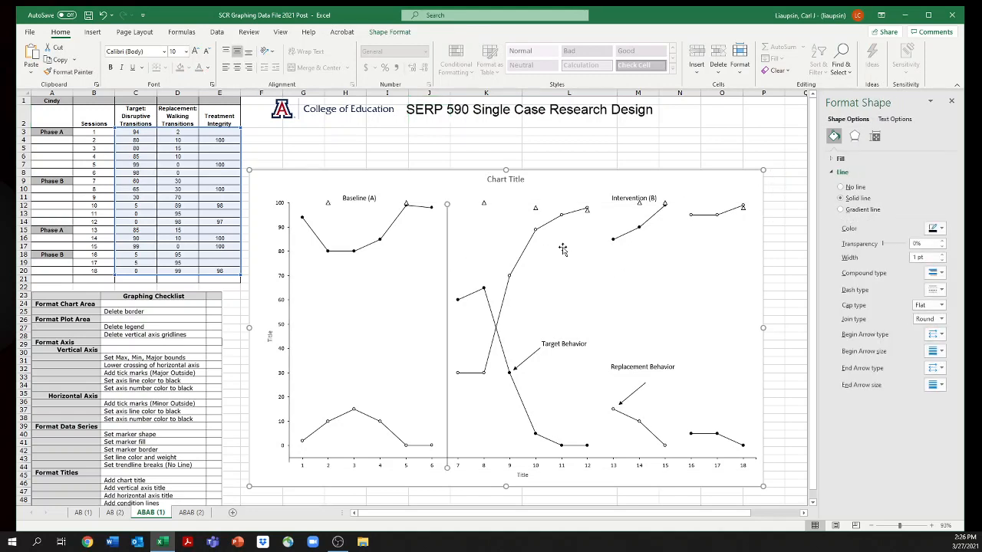
mouse_move(607, 444)
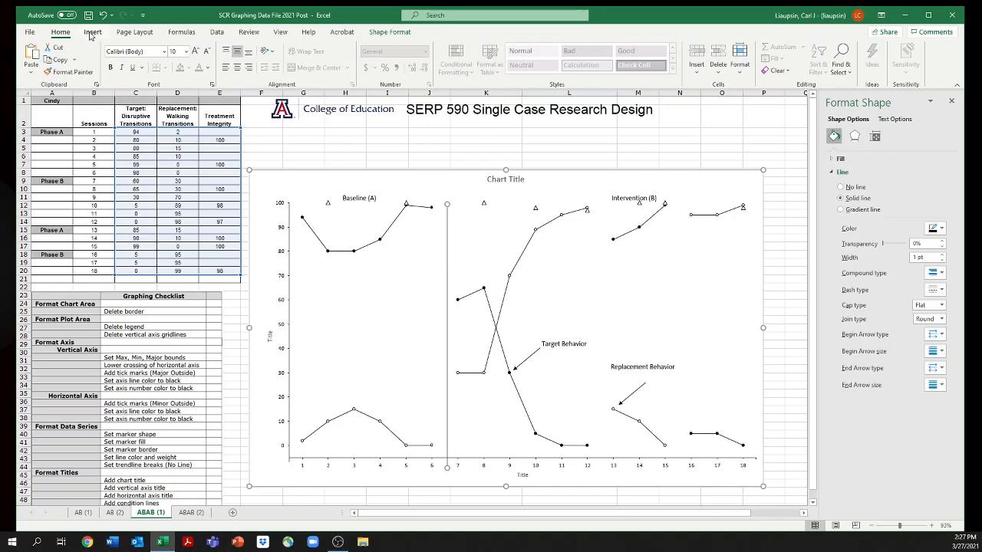
Bring up the Insert shapes options to draw the vertical phase-change lines
left_click(166, 49)
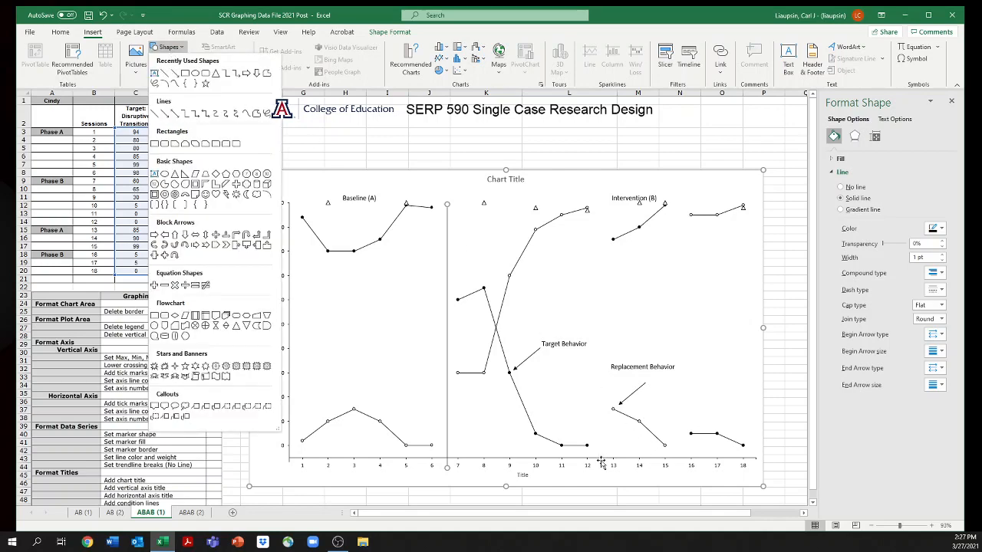
mouse_move(390, 253)
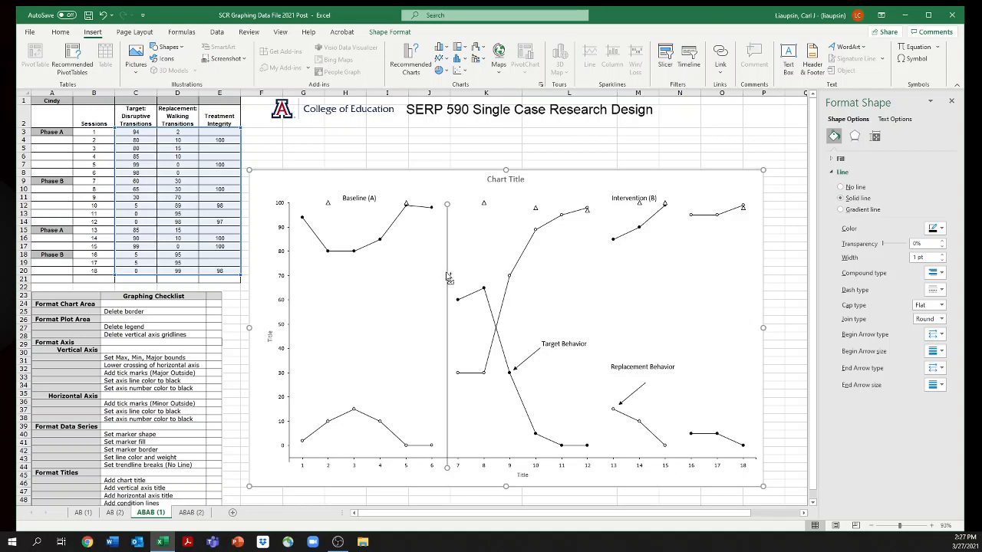
mouse_move(448, 277)
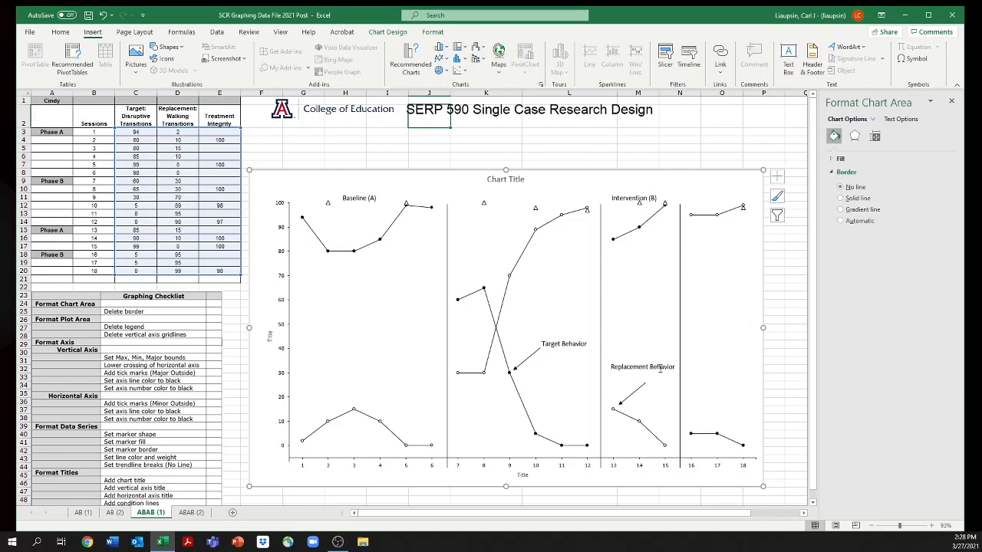
mouse_move(476, 318)
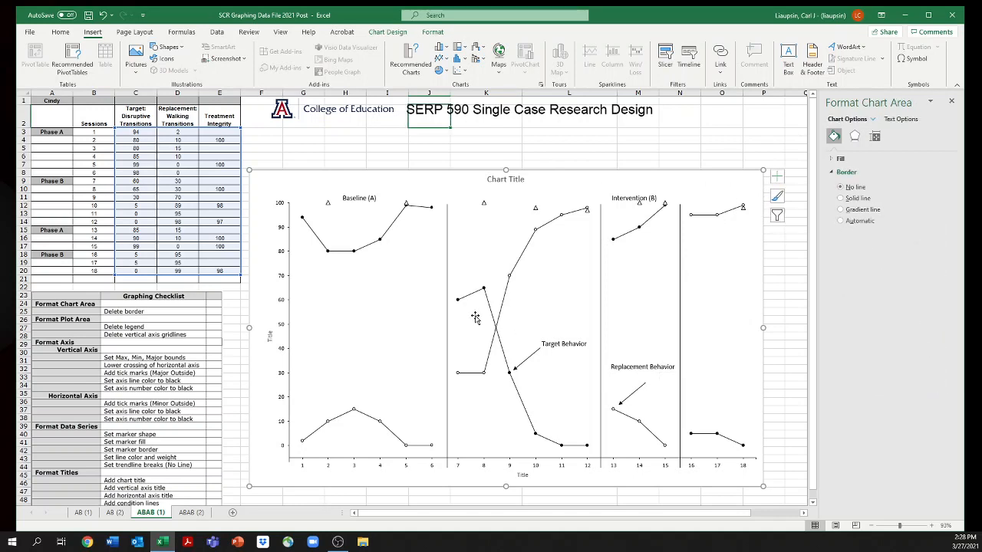
mouse_move(378, 201)
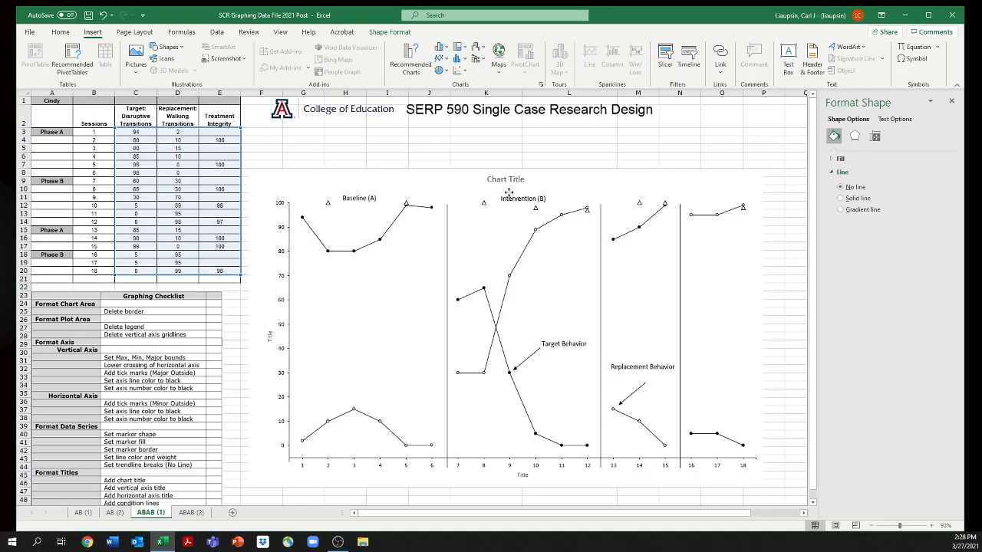
Copy the Baseline (A) label and place the remaining phase labels over the graph
left_click(521, 199)
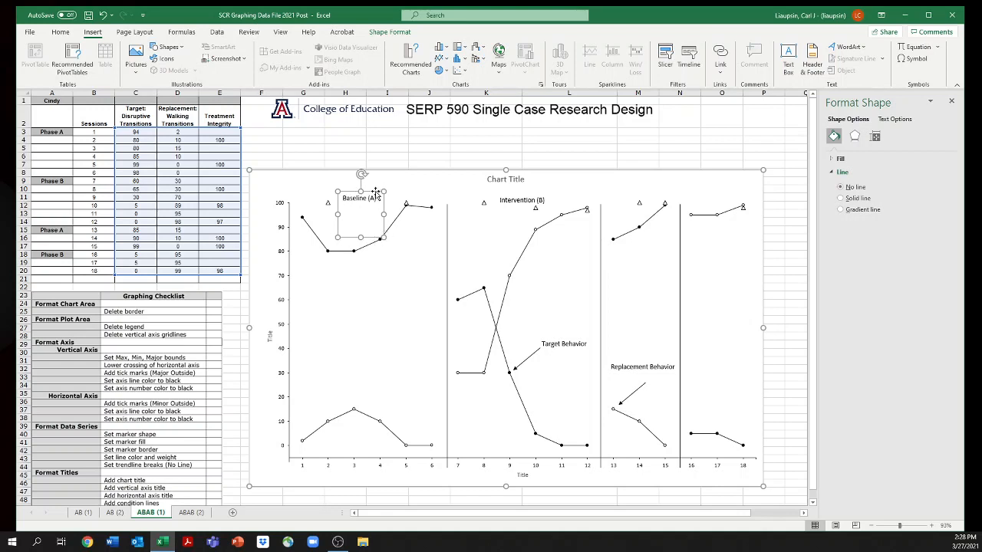
mouse_move(376, 198)
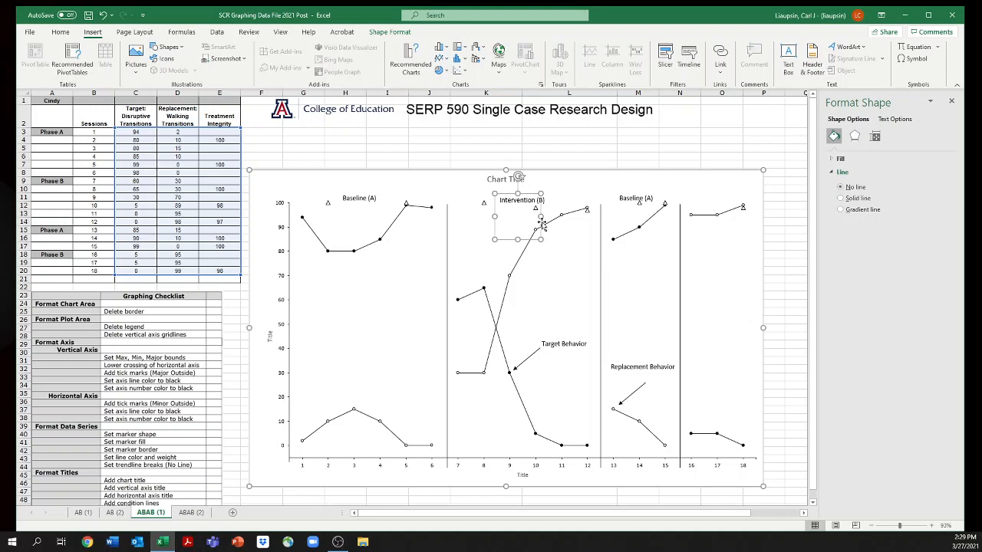
mouse_move(540, 229)
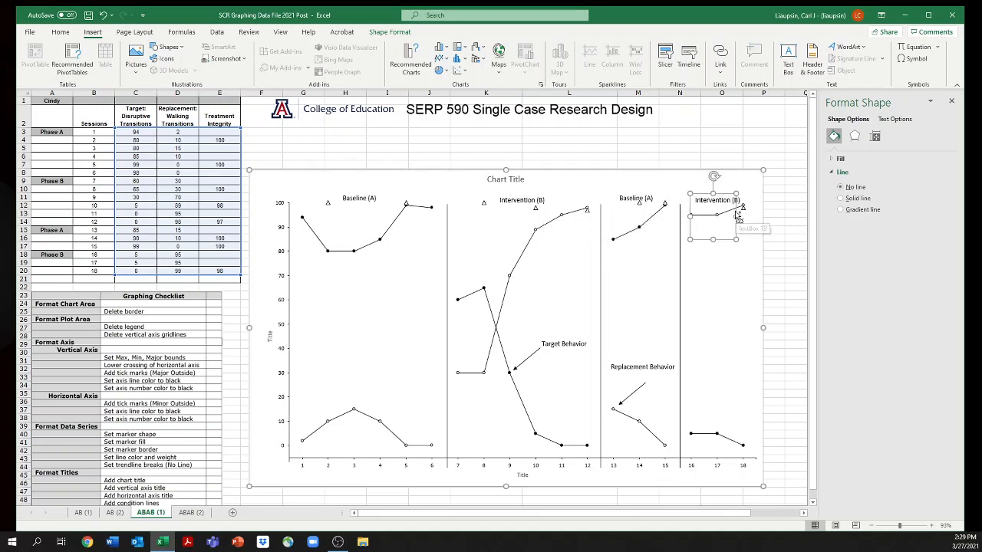
mouse_move(361, 178)
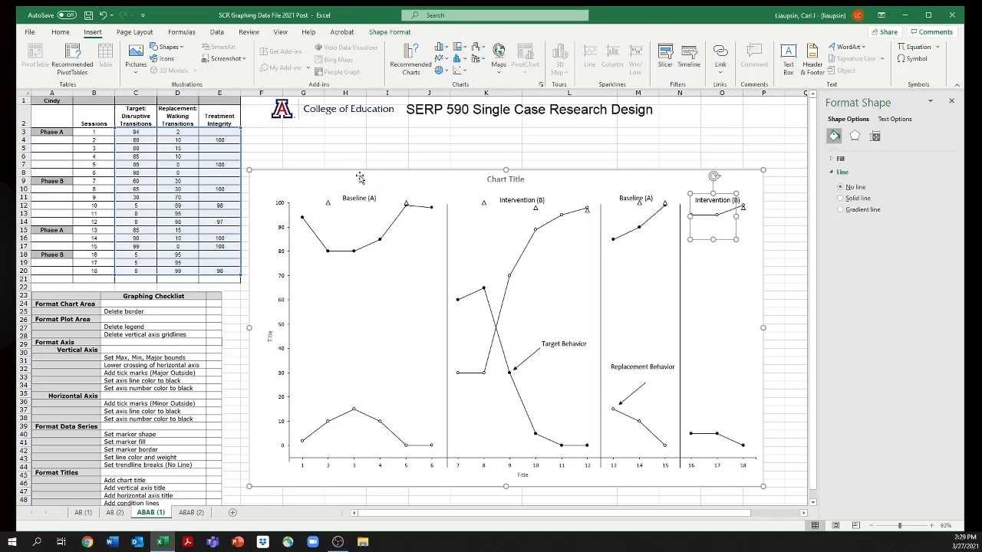
left_click(506, 178)
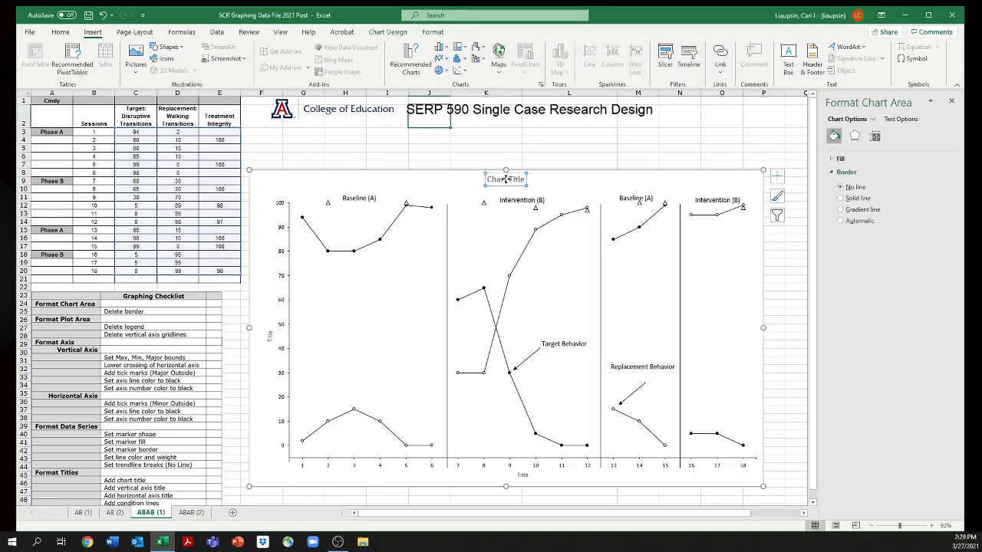
Select the chart title to replace it with the student's transition-behavior title
left_click(506, 178)
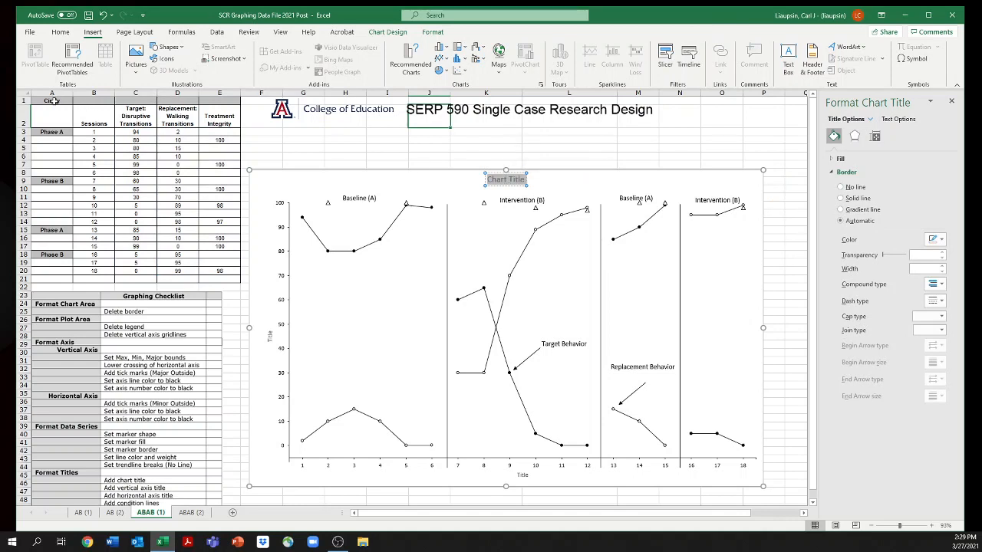
mouse_move(580, 223)
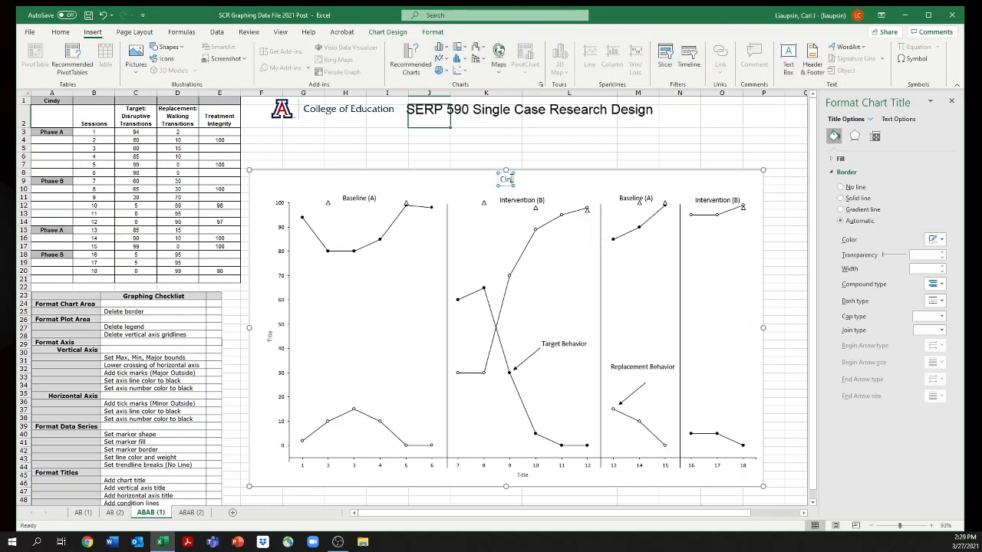
mouse_move(534, 181)
type("dy's Transition Behavior")
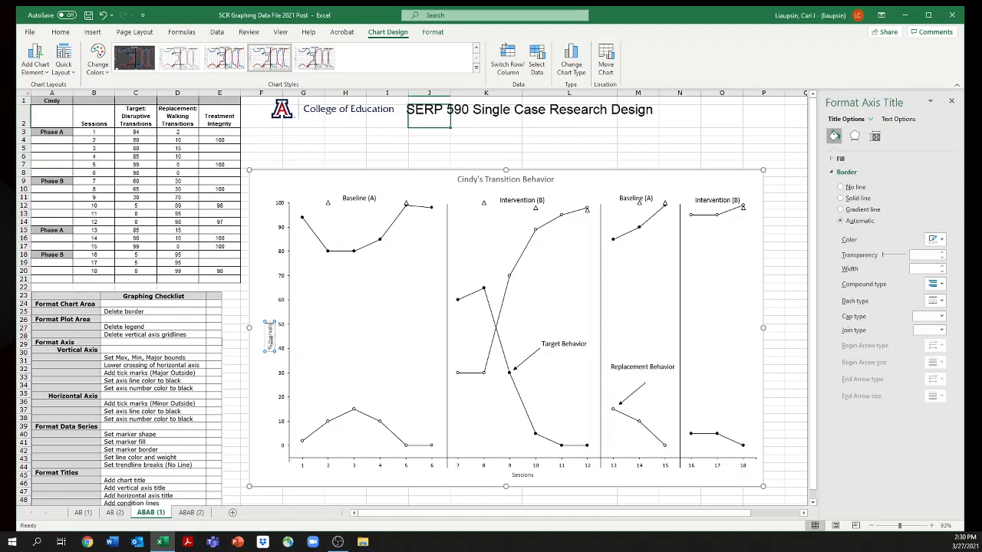
mouse_move(418, 242)
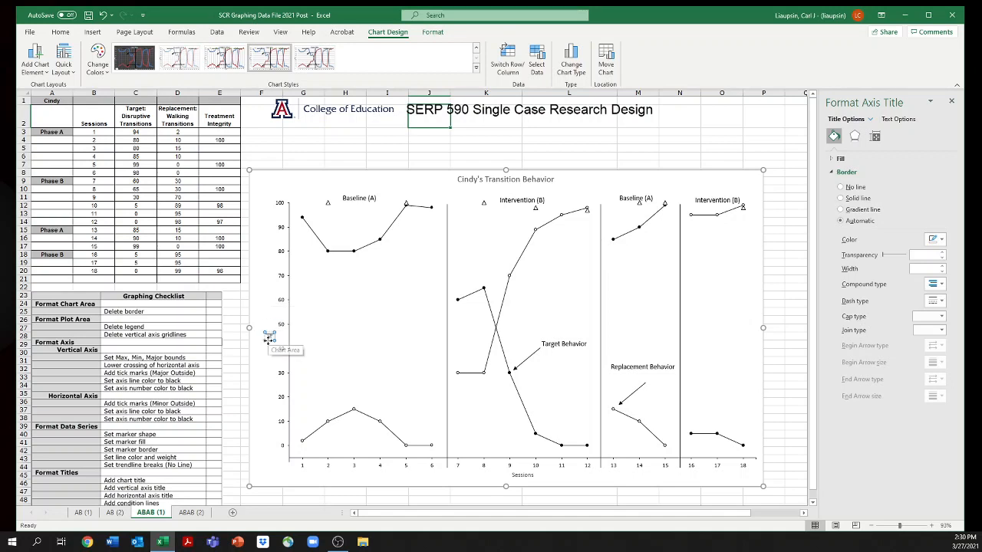
mouse_move(270, 334)
type("% Intervals")
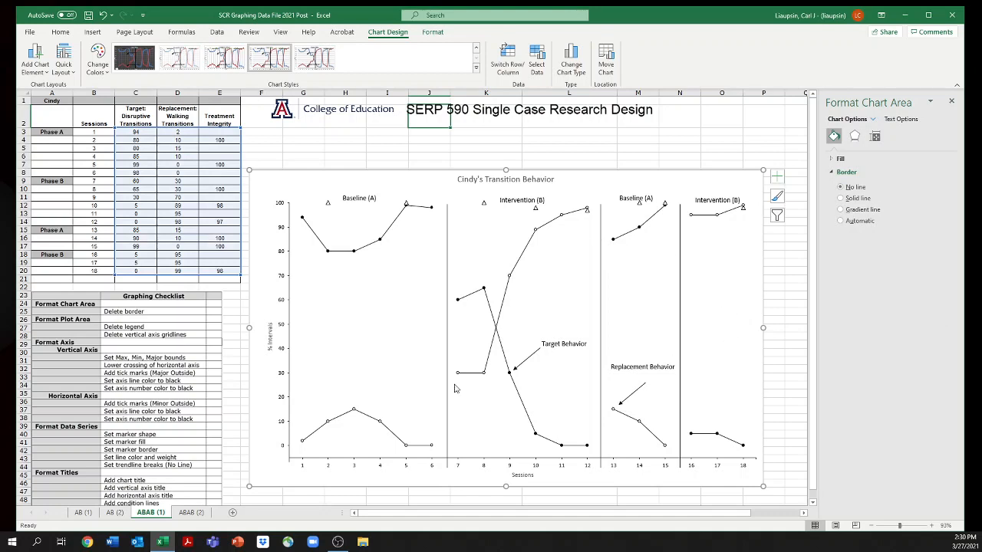
mouse_move(506, 187)
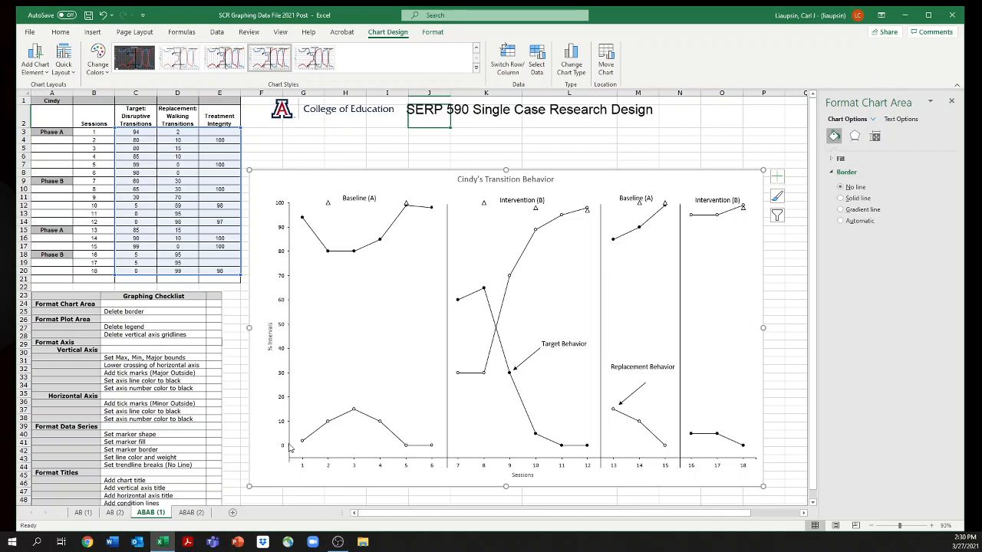
mouse_move(472, 224)
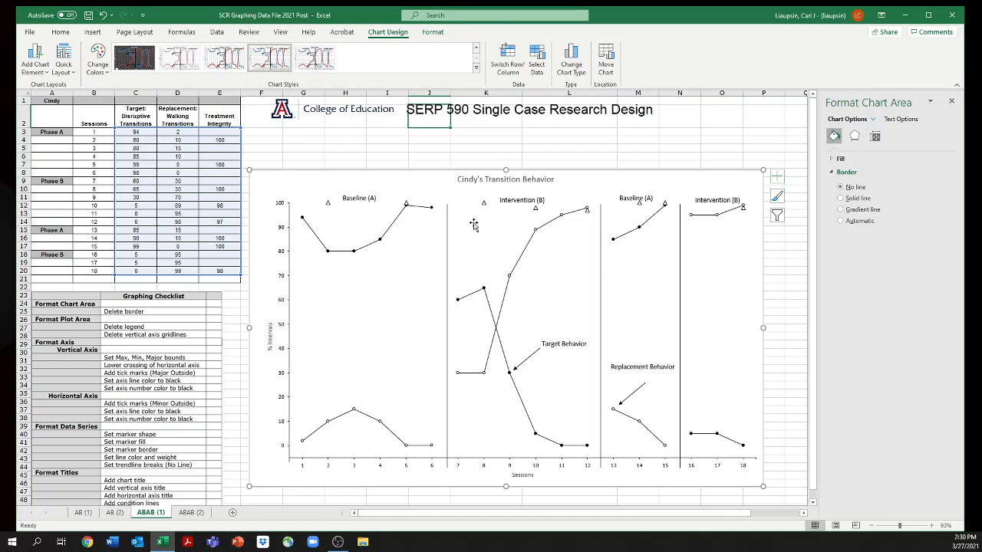
mouse_move(641, 187)
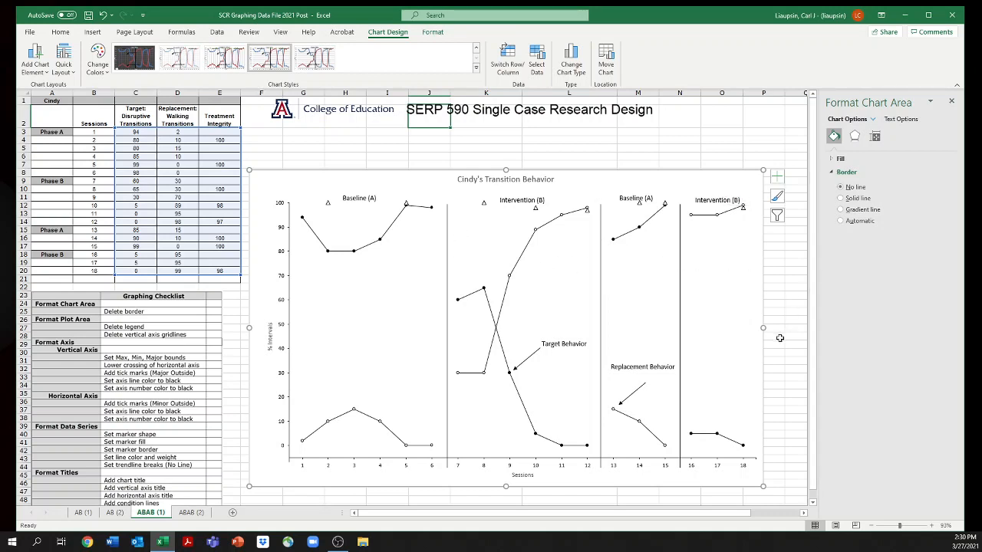
mouse_move(520, 444)
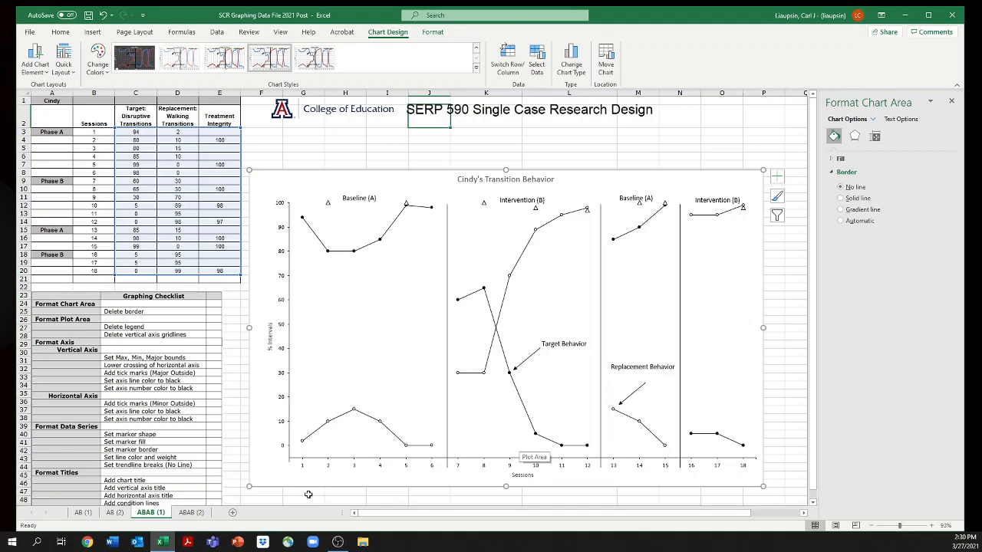
left_click(190, 512)
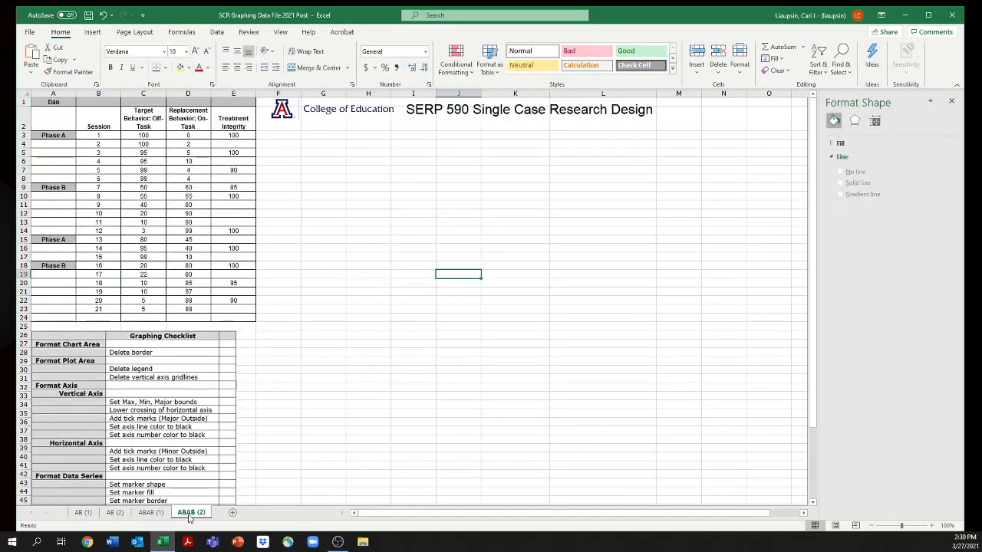
left_click(151, 512)
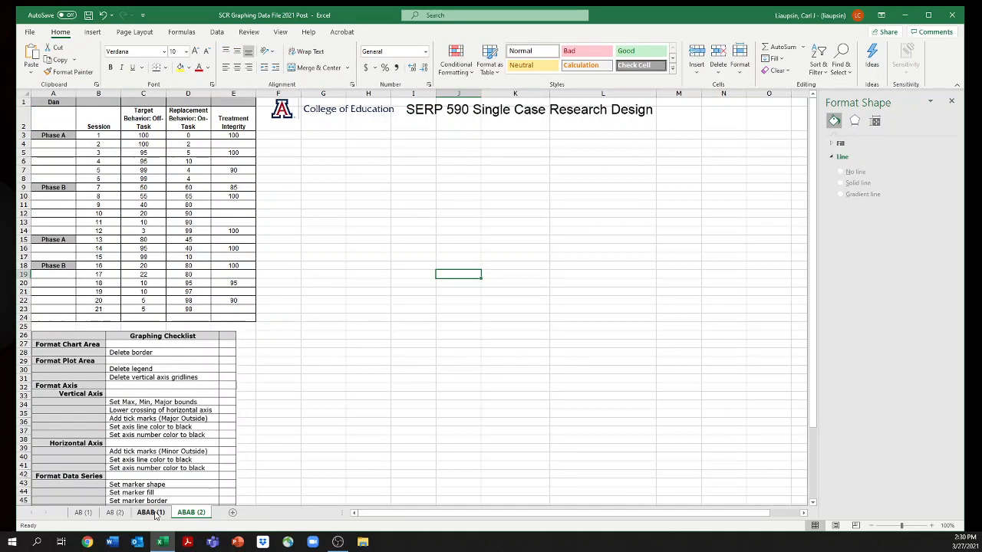
left_click(148, 512)
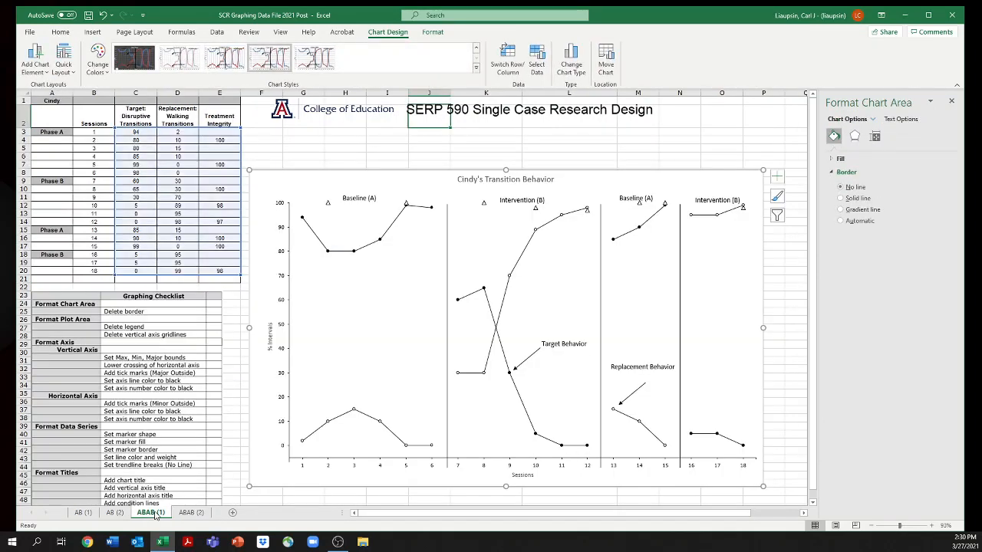